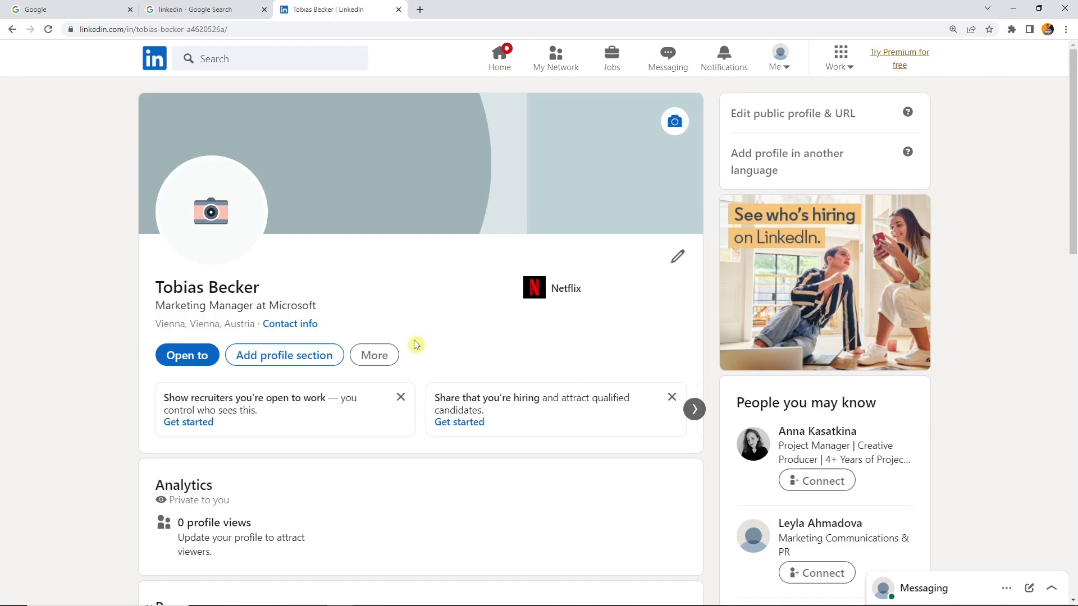
Start adding a skill via Add profile section > Add skills.
{"action": "left_click", "coordinate": [282, 356]}
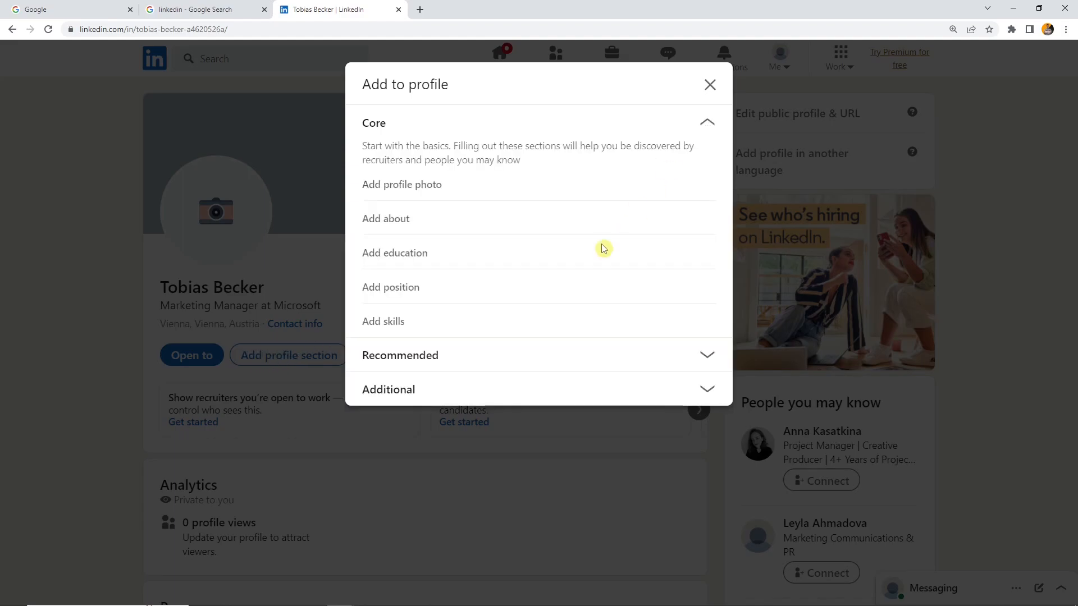
{"action": "mouse_move", "coordinate": [383, 321]}
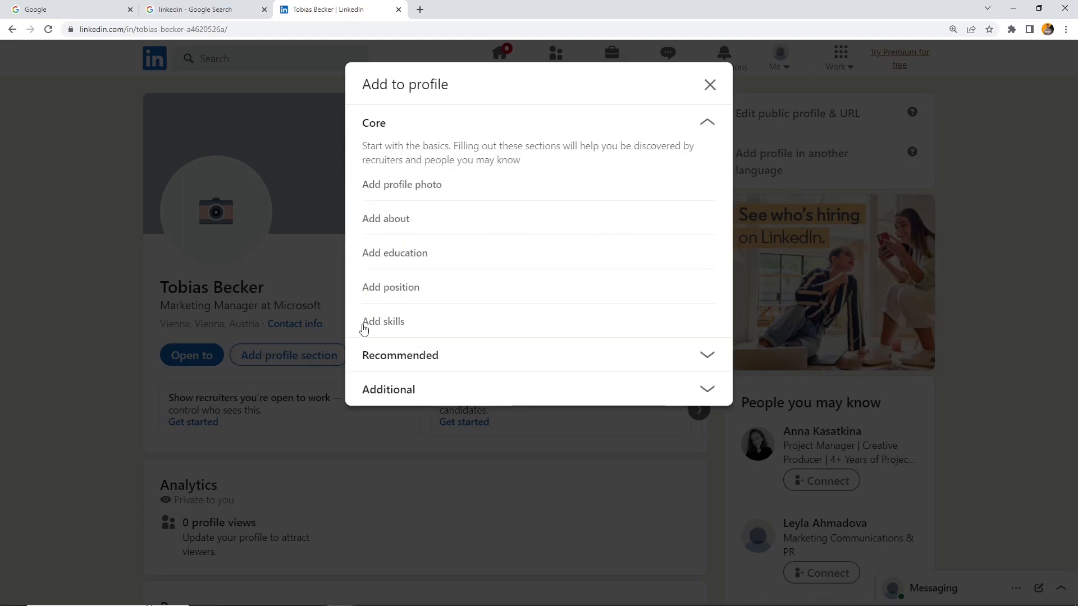
{"action": "left_click", "coordinate": [383, 321]}
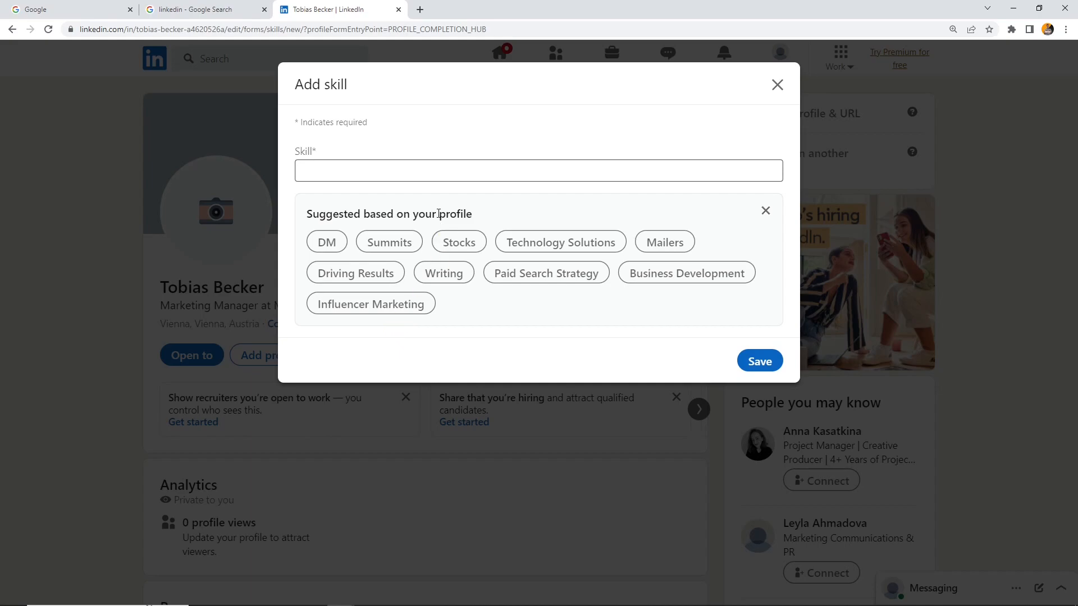
Search 'Marketing', choose Social Media Marketing and save it as a profile skill.
{"action": "type", "text": "Markez"}
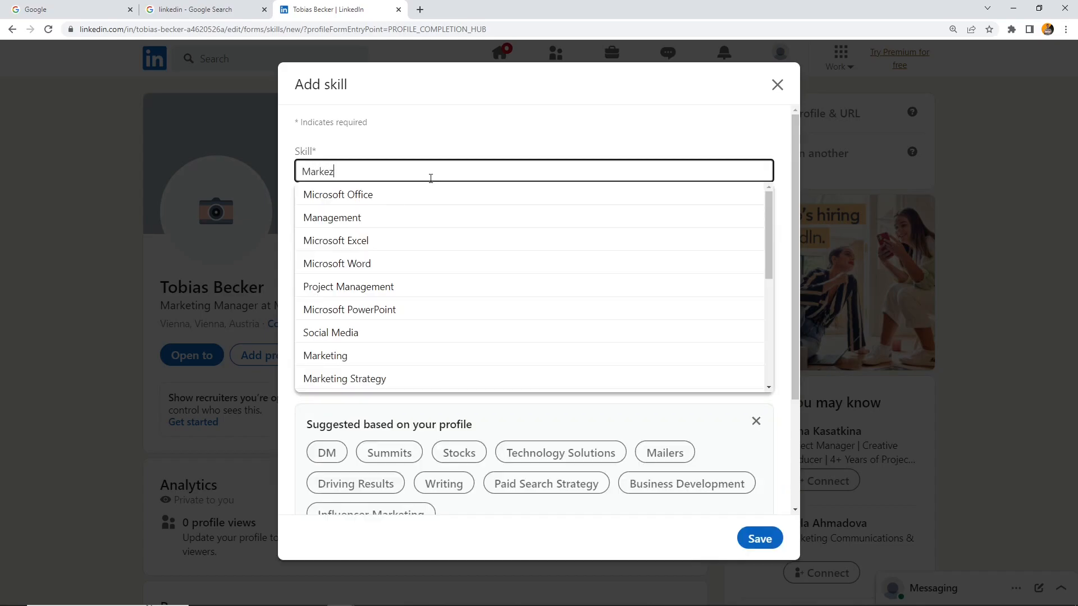
{"action": "left_click", "coordinate": [325, 356]}
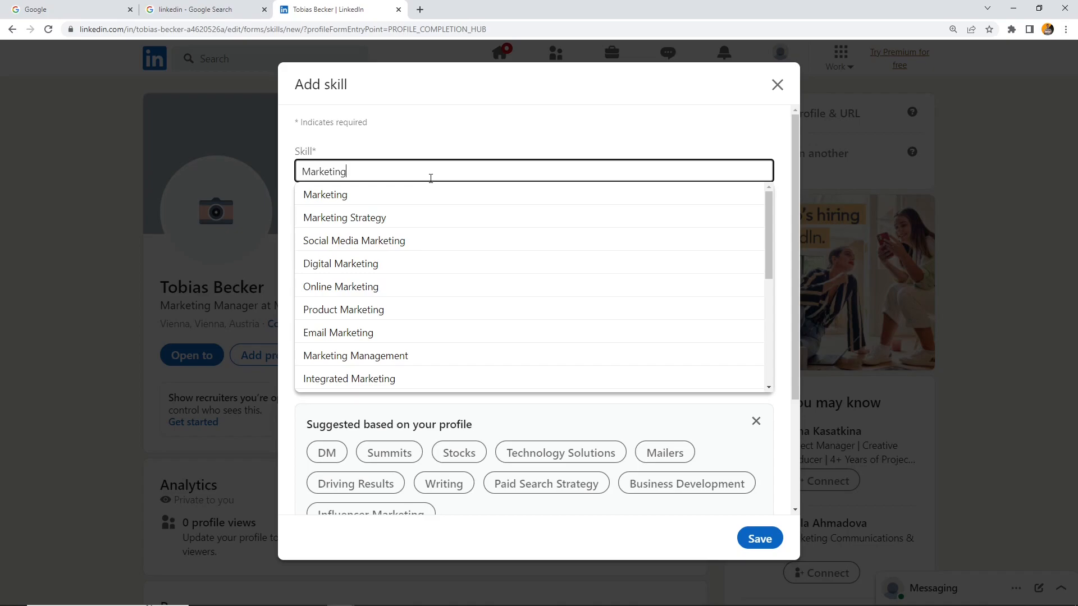
{"action": "mouse_move", "coordinate": [370, 241]}
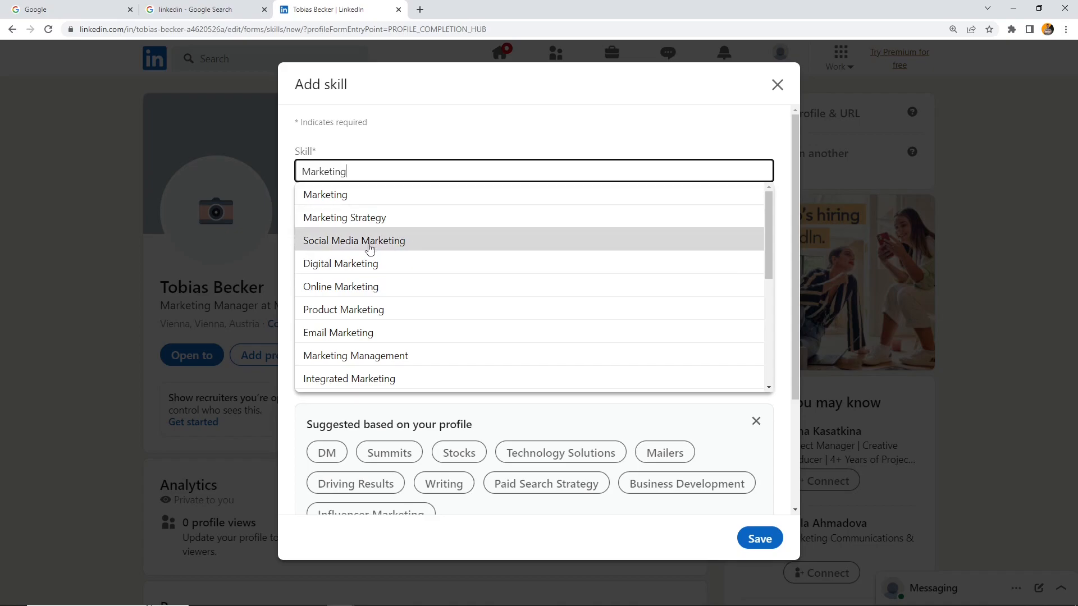
{"action": "left_click", "coordinate": [354, 240]}
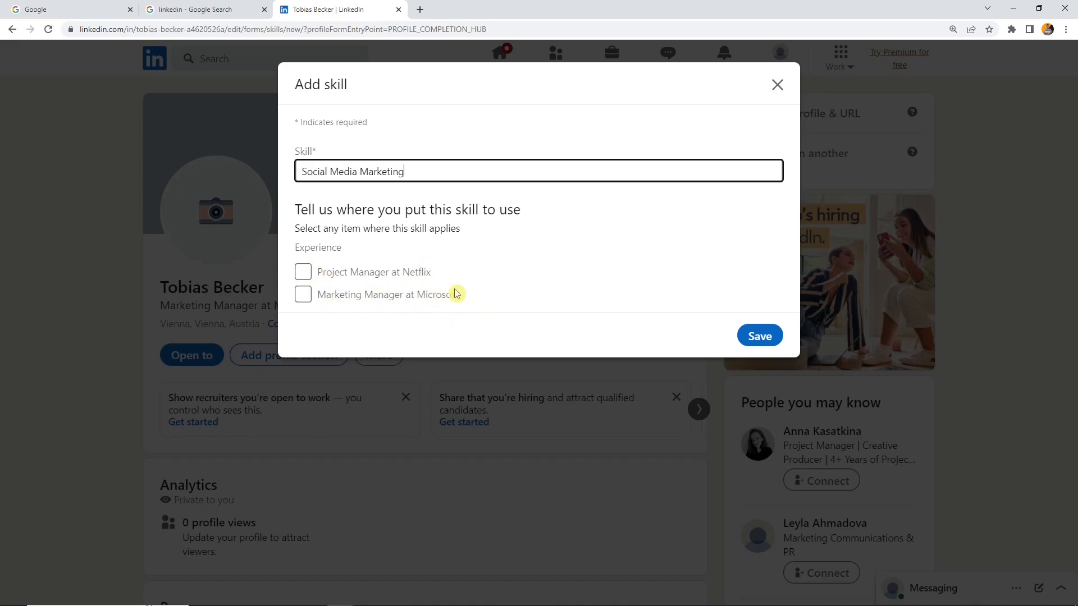
{"action": "left_click", "coordinate": [759, 335]}
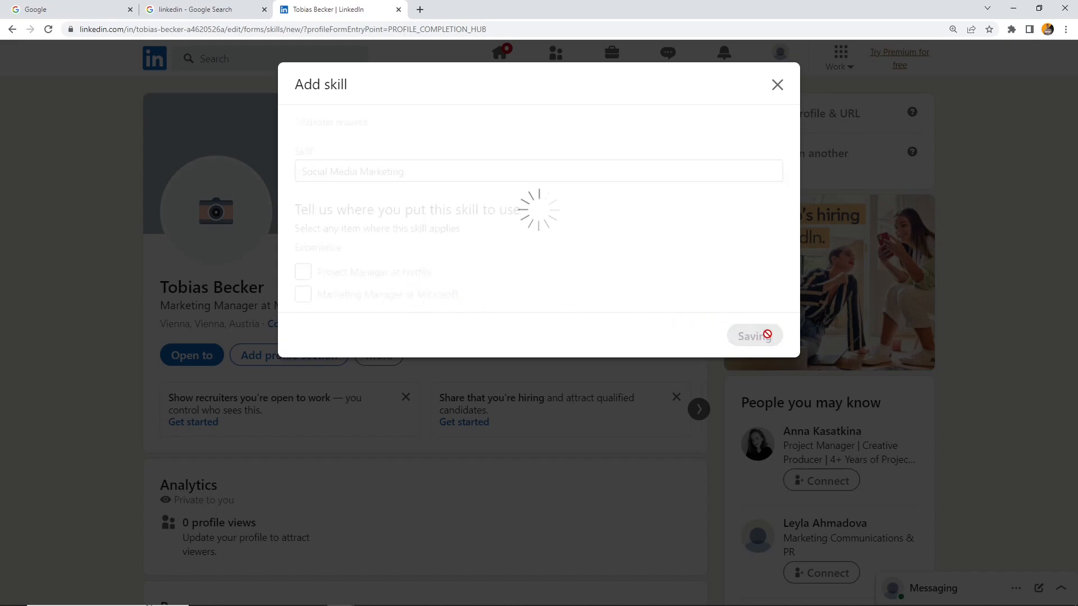
{"action": "left_click", "coordinate": [755, 335]}
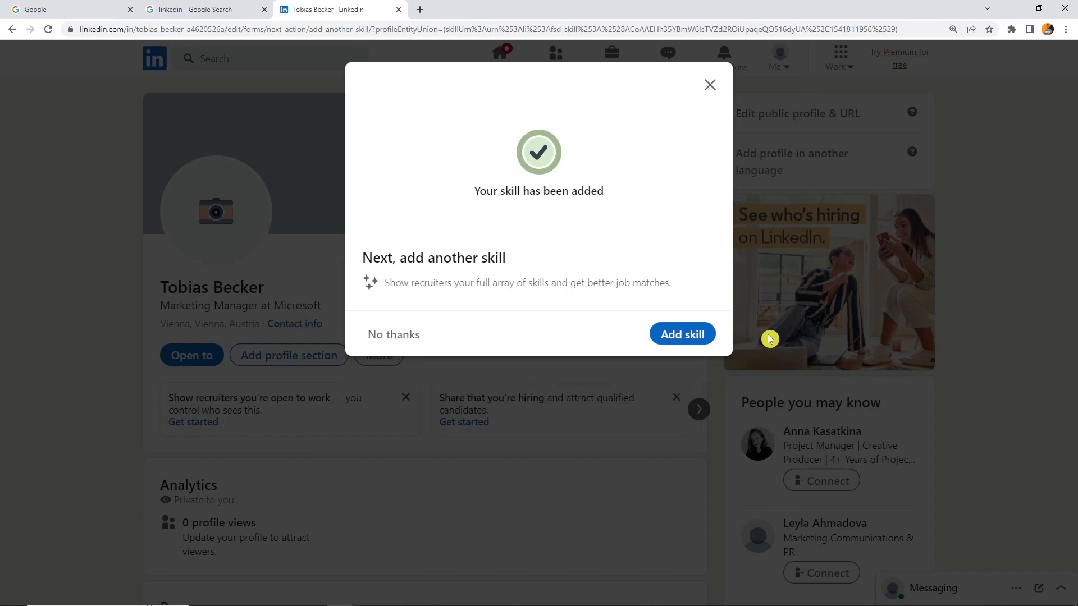
Add Online Marketing as another skill from the marketing suggestions.
{"action": "left_click", "coordinate": [681, 335]}
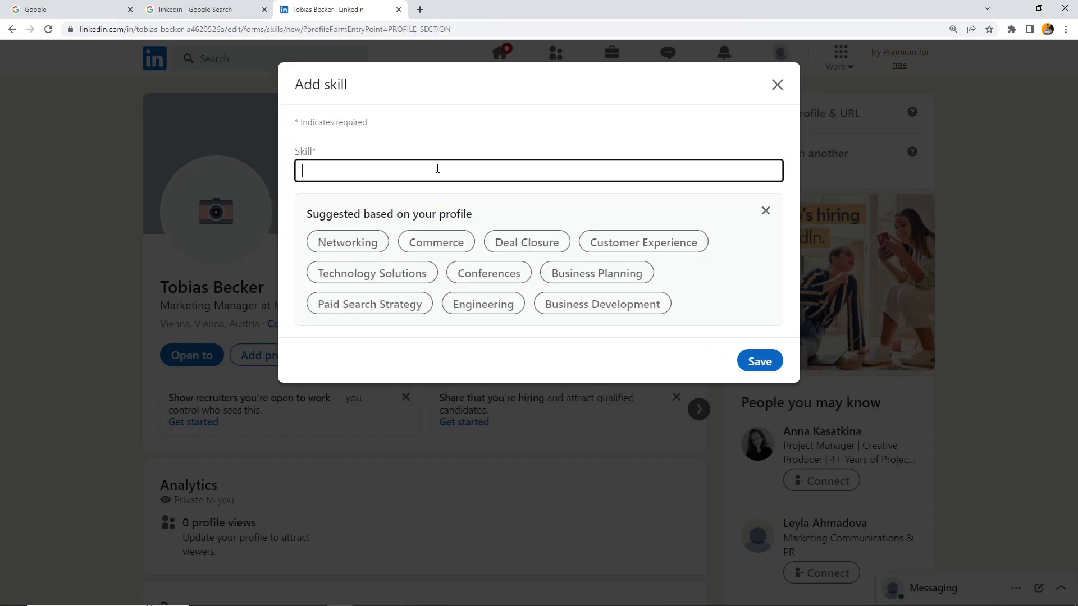
{"action": "type", "text": "Market"}
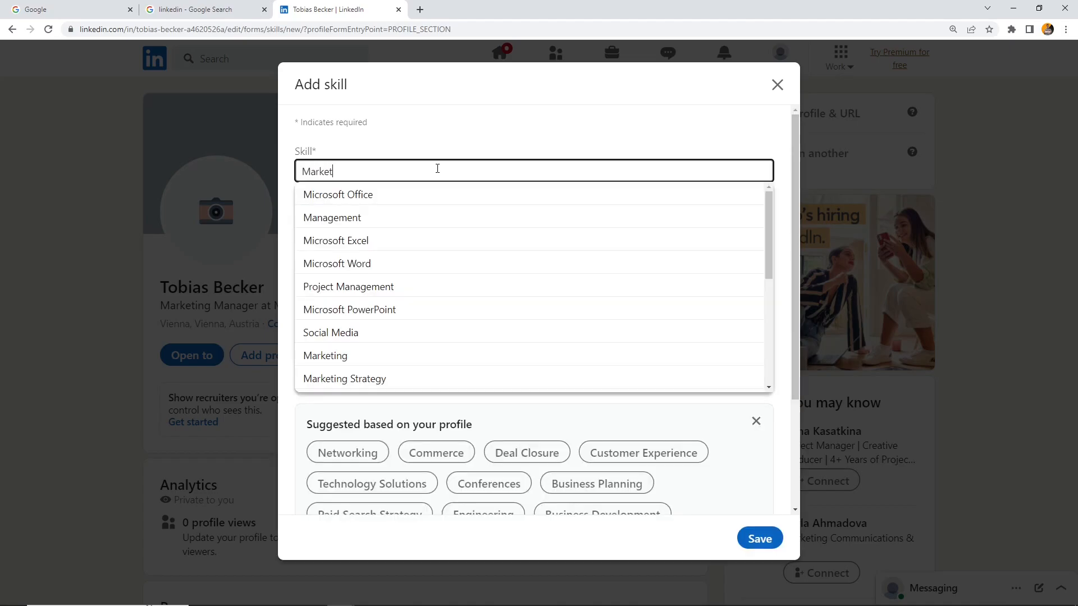
{"action": "type", "text": "ing"}
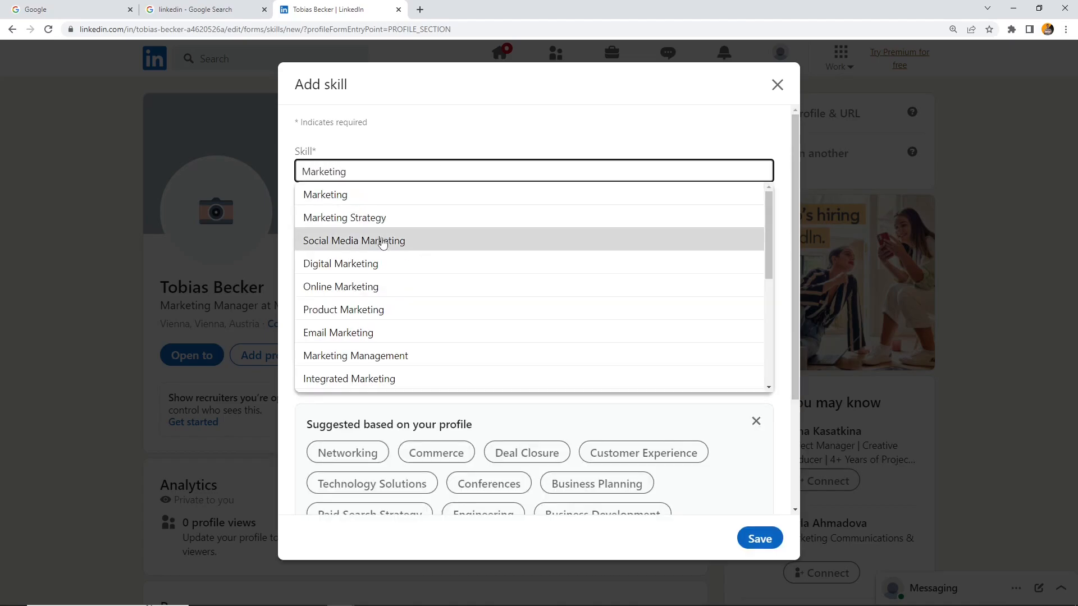
{"action": "left_click", "coordinate": [340, 286]}
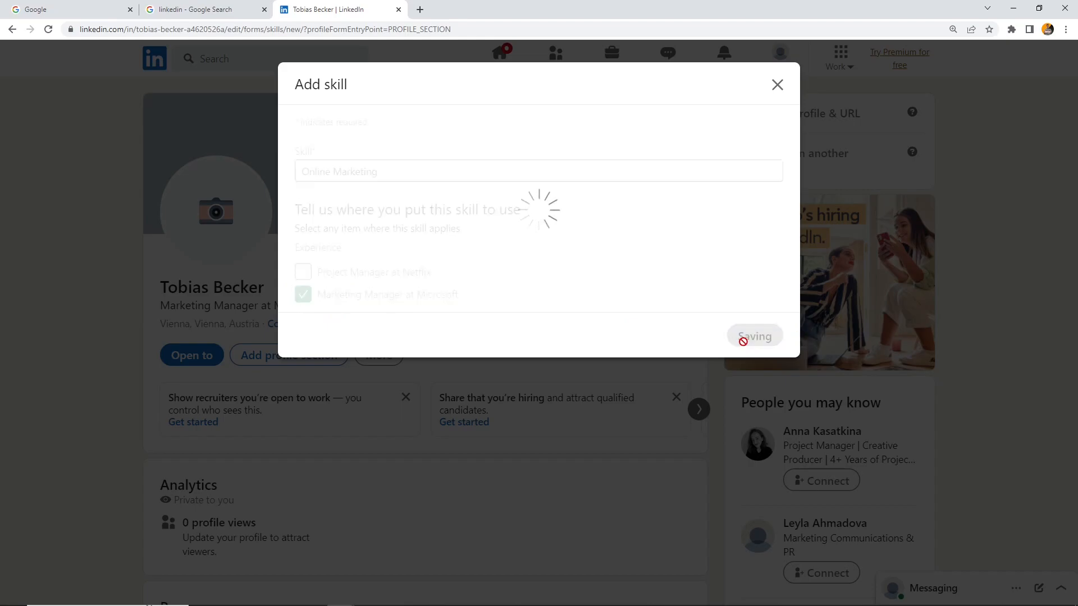
Add YouTube Marketing as a further skill and save it.
{"action": "left_click", "coordinate": [754, 335]}
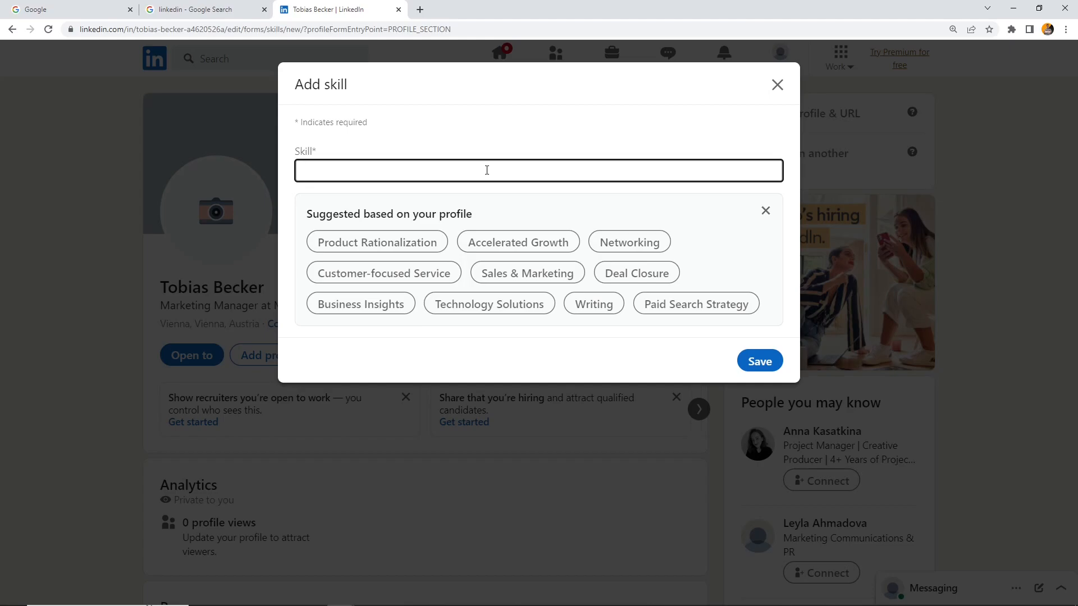
{"action": "type", "text": "Youtube Marketing"}
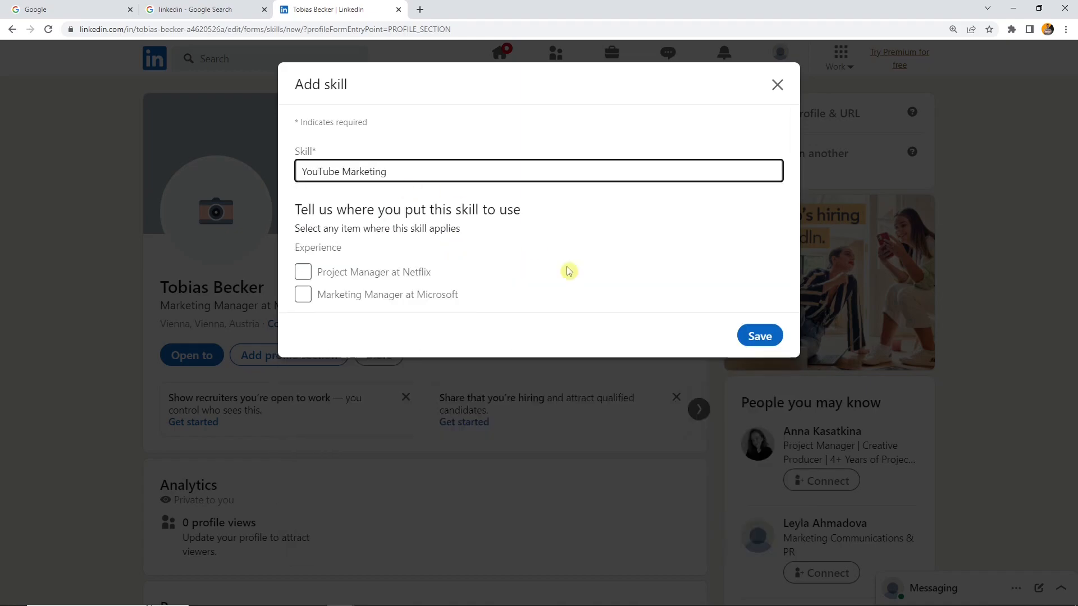
{"action": "left_click", "coordinate": [759, 336]}
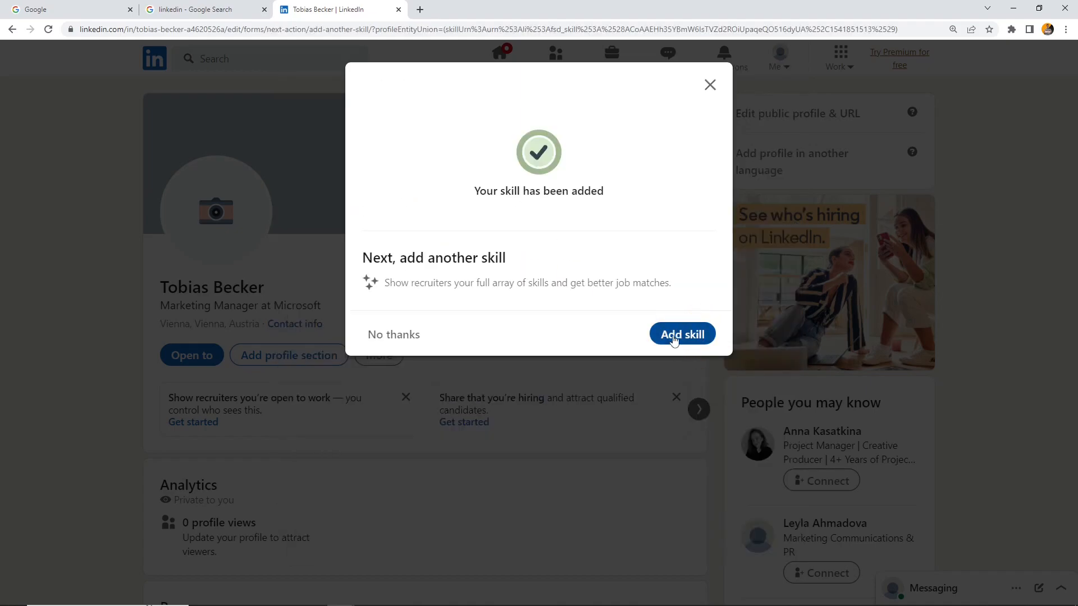
Add Instagram as a profile skill.
{"action": "left_click", "coordinate": [681, 335]}
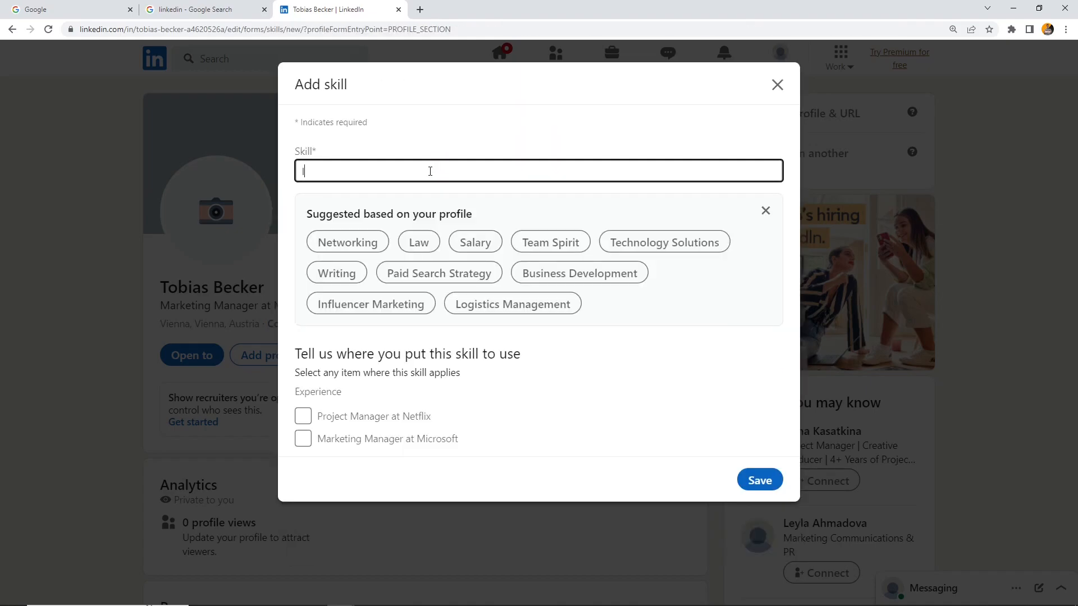
{"action": "type", "text": "Instagram"}
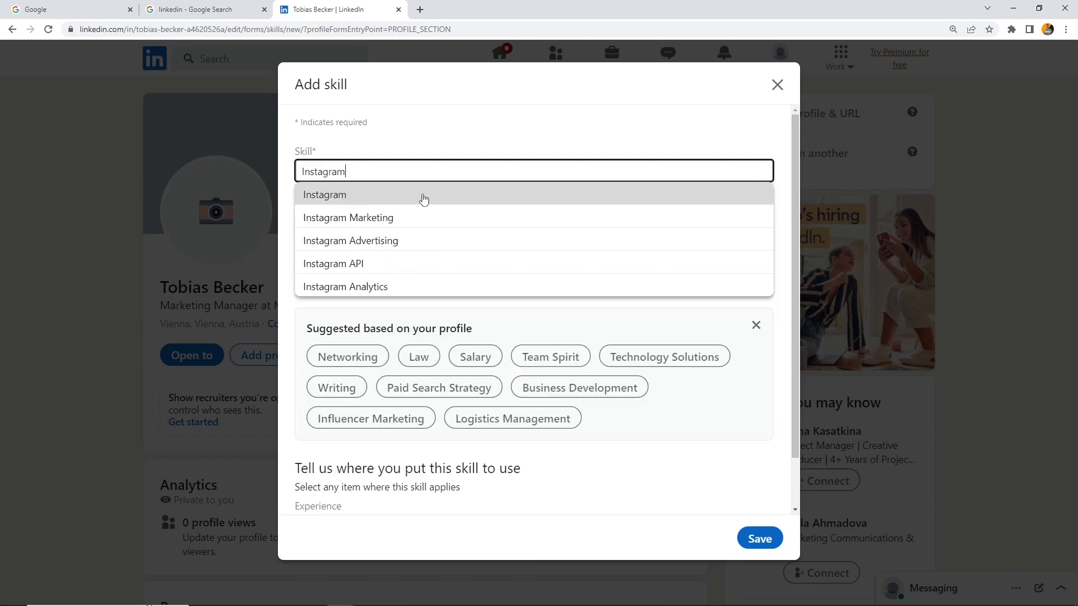
{"action": "left_click", "coordinate": [347, 216]}
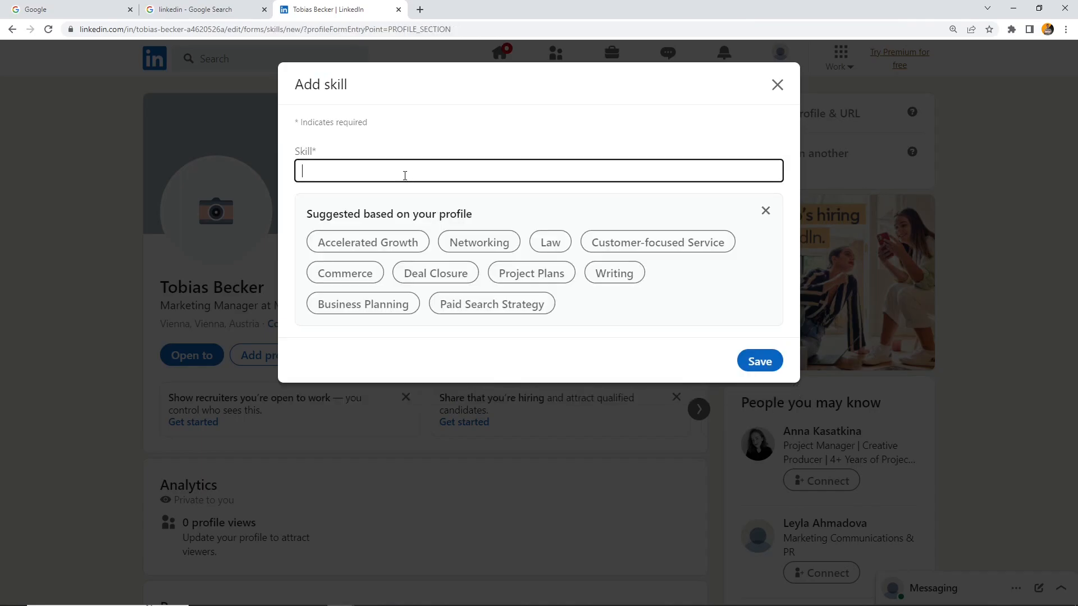
Add Microsoft Office as a profile skill and save it.
{"action": "type", "text": "Micorsof"}
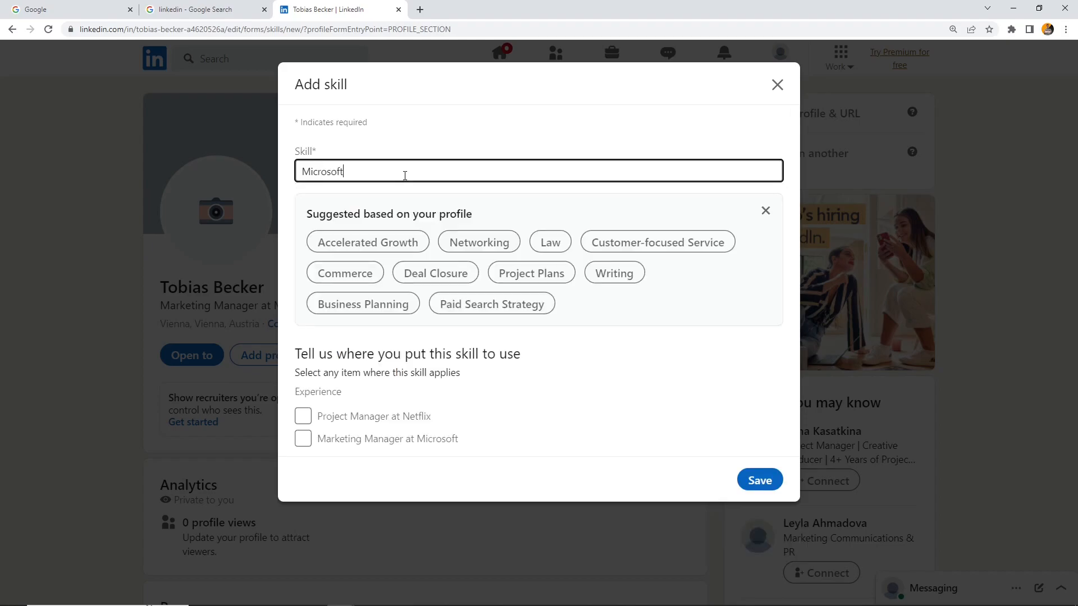
{"action": "type", "text": "Office"}
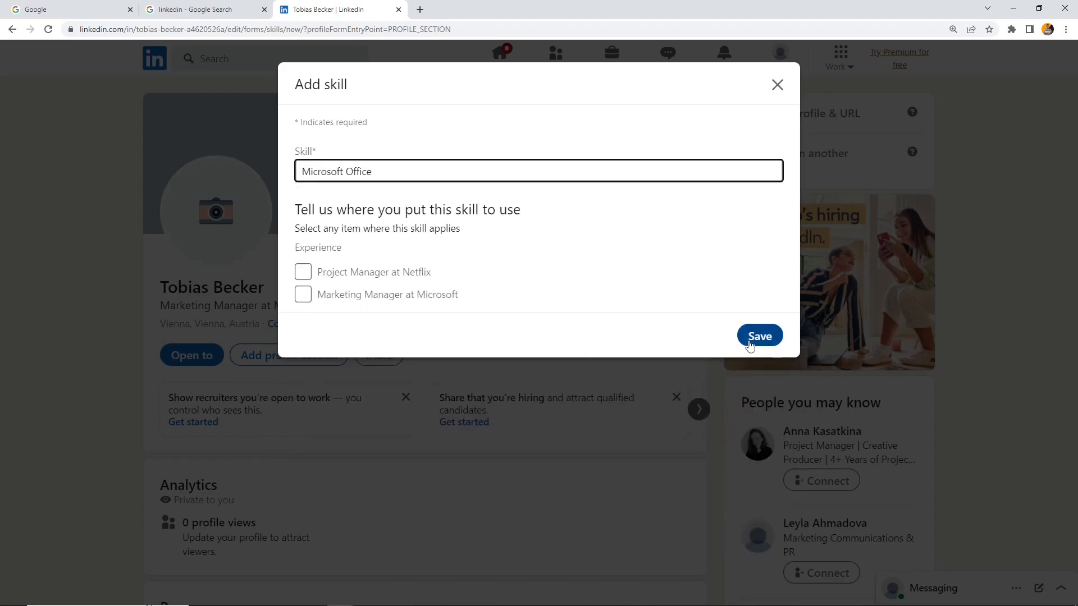
{"action": "left_click", "coordinate": [759, 335]}
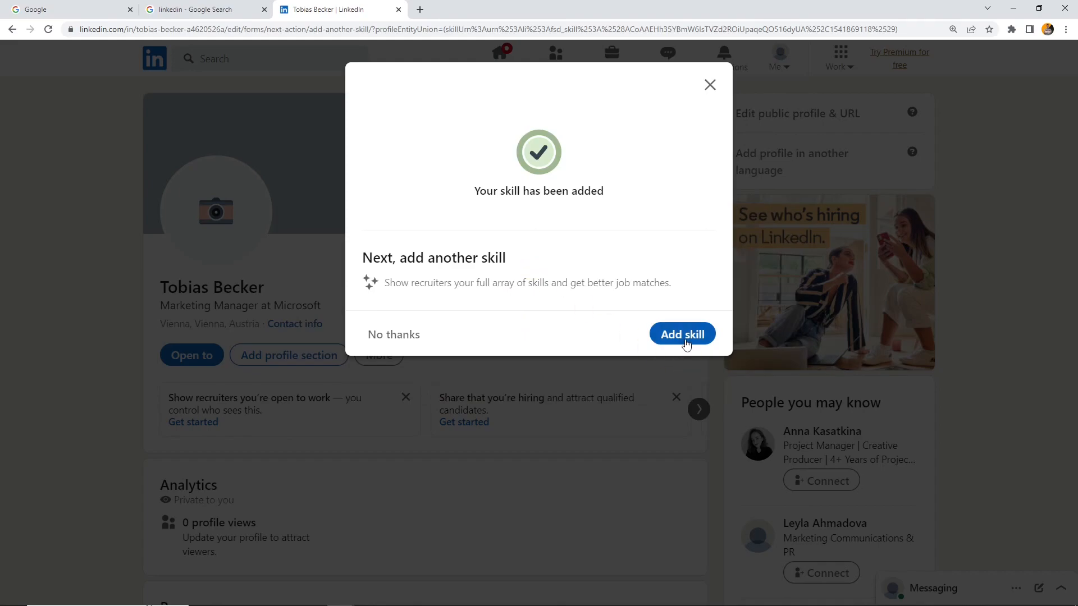
Add Microsoft Excel as a profile skill and save it.
{"action": "left_click", "coordinate": [681, 333]}
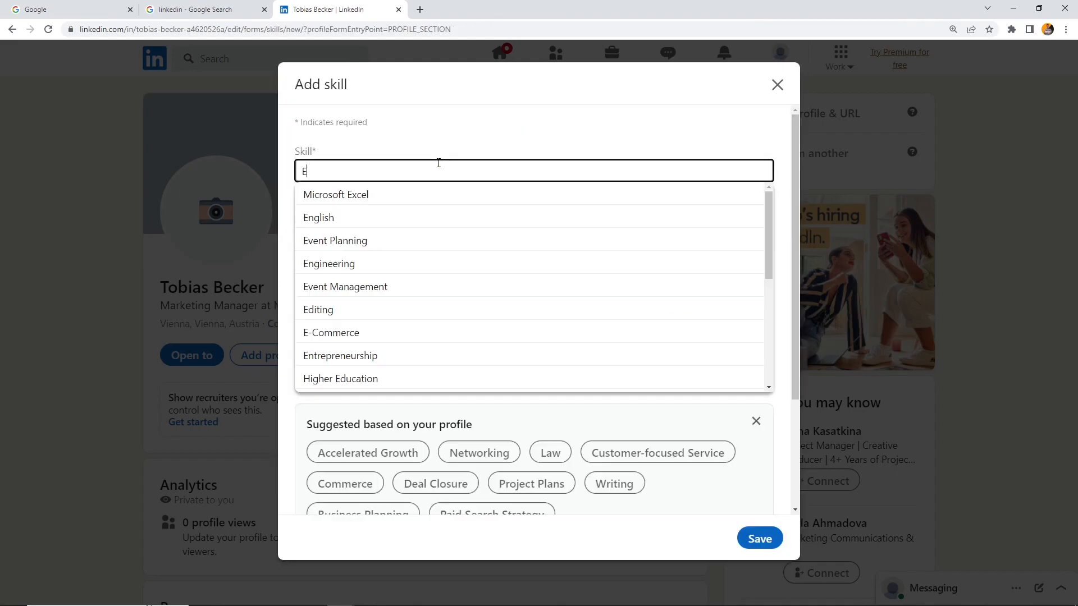
{"action": "left_click", "coordinate": [336, 194]}
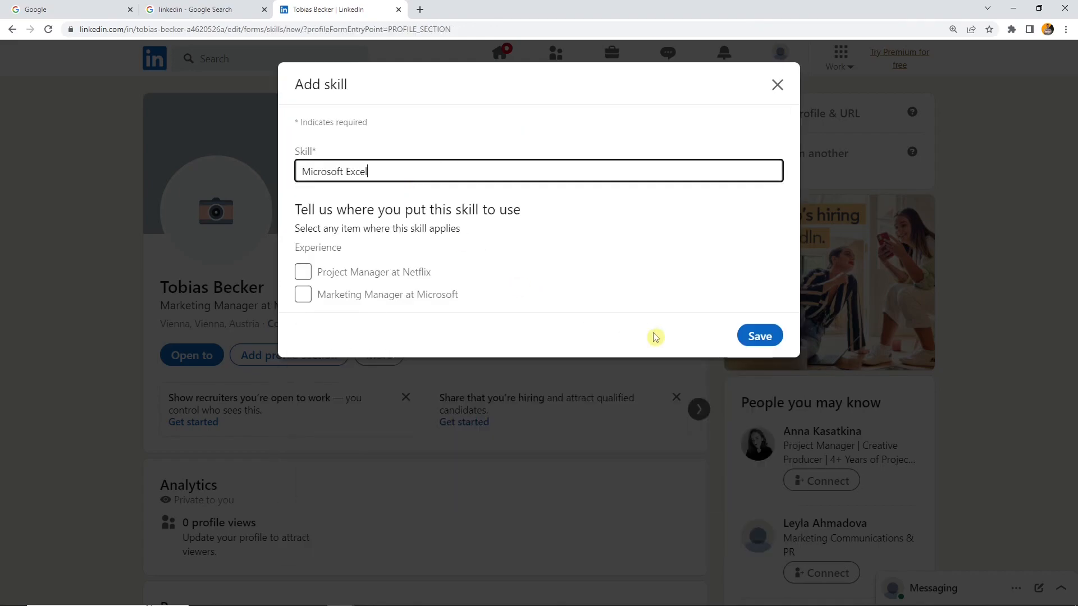
{"action": "left_click", "coordinate": [759, 336]}
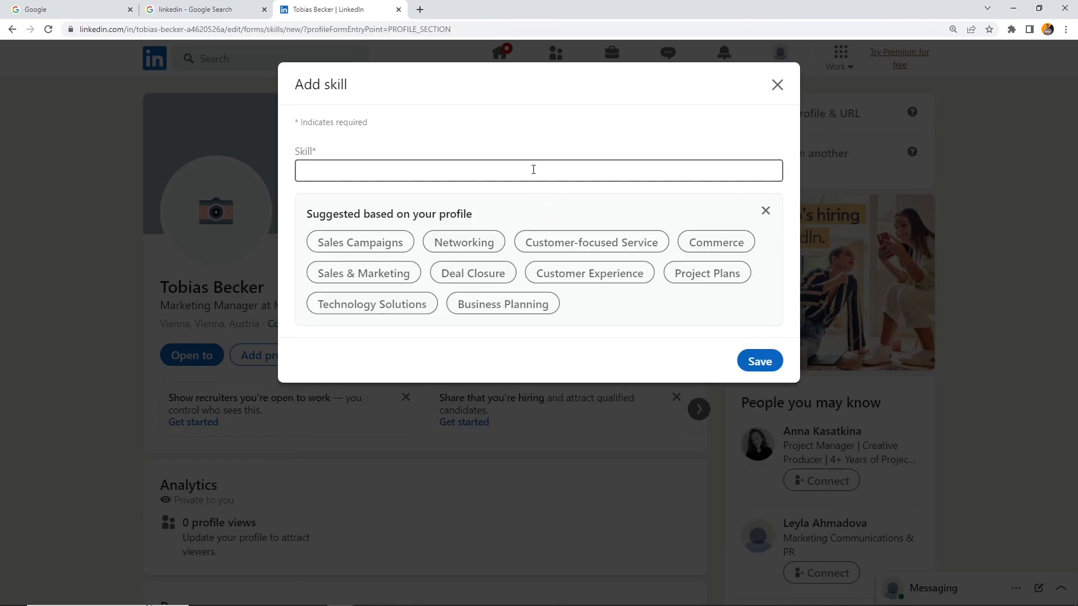
Search 'Adobe' and choose Adobe Creative Suite as the next skill.
{"action": "type", "text": "P"}
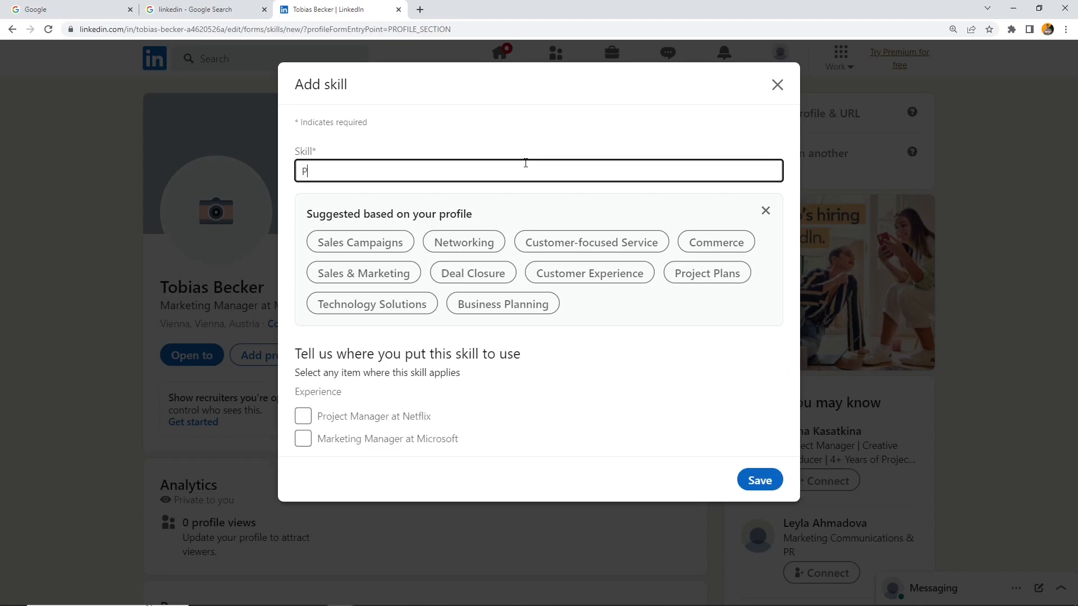
{"action": "type", "text": "Adoe"}
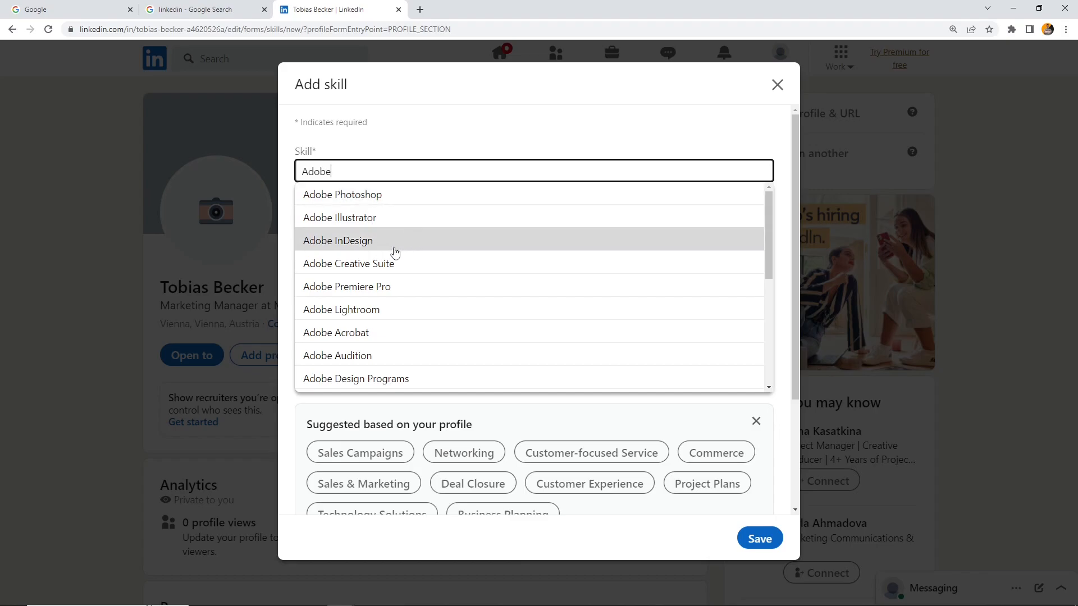
{"action": "mouse_move", "coordinate": [357, 265]}
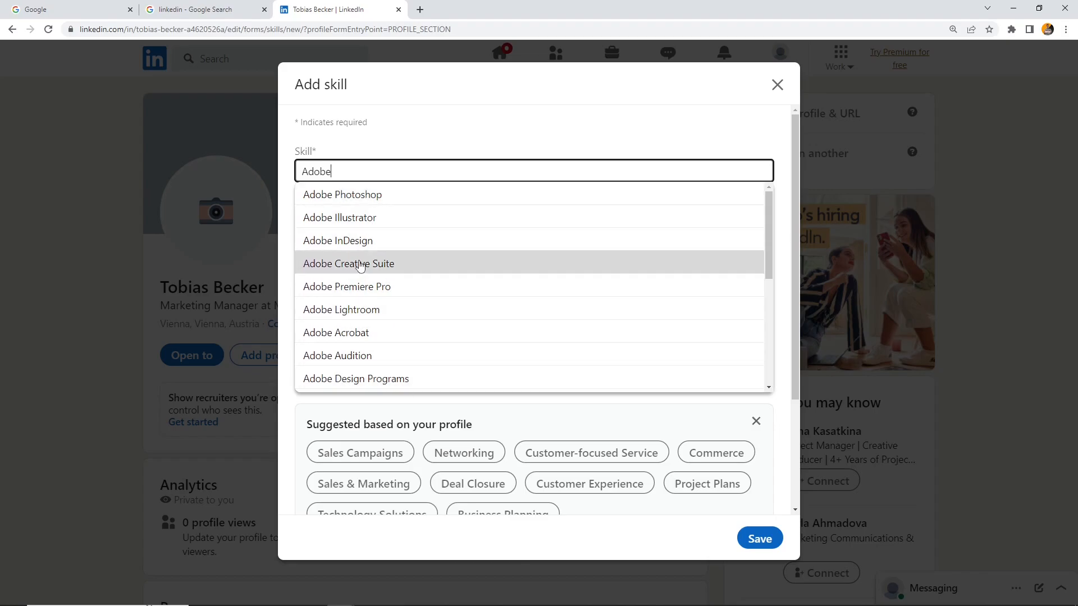
{"action": "scroll", "scroll_direction": "down", "scroll_amount": 3}
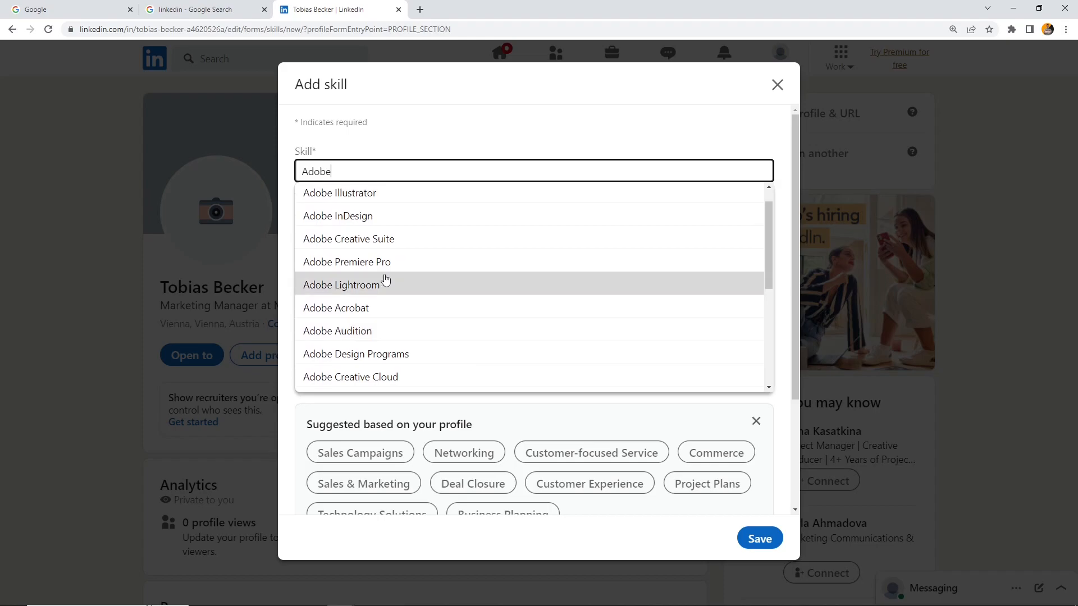
{"action": "left_click", "coordinate": [348, 238]}
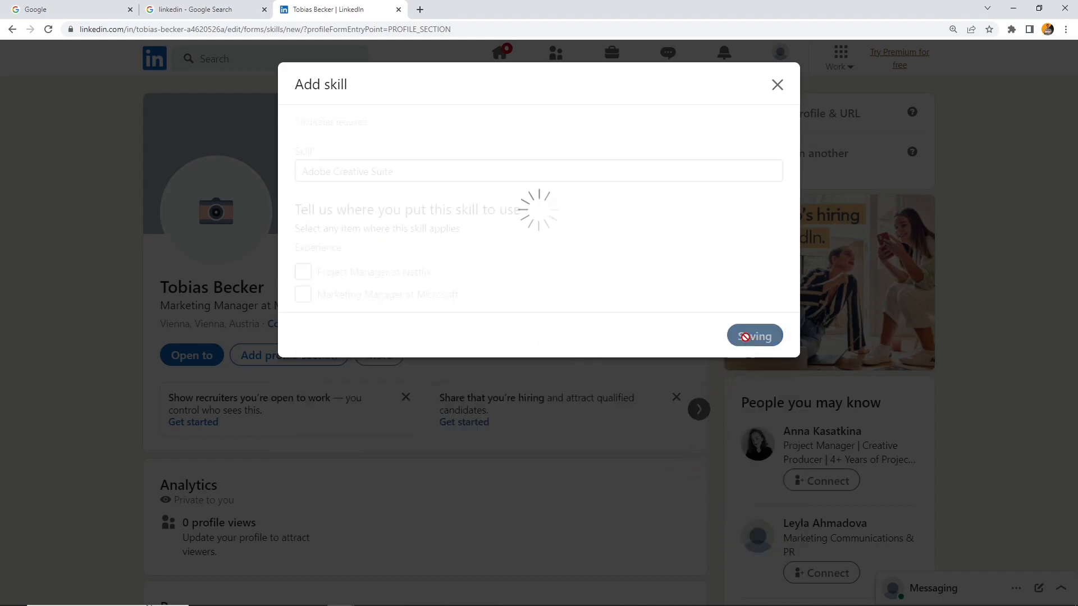
Add Canva, Communication and Leadership as profile skills.
{"action": "left_click", "coordinate": [753, 336]}
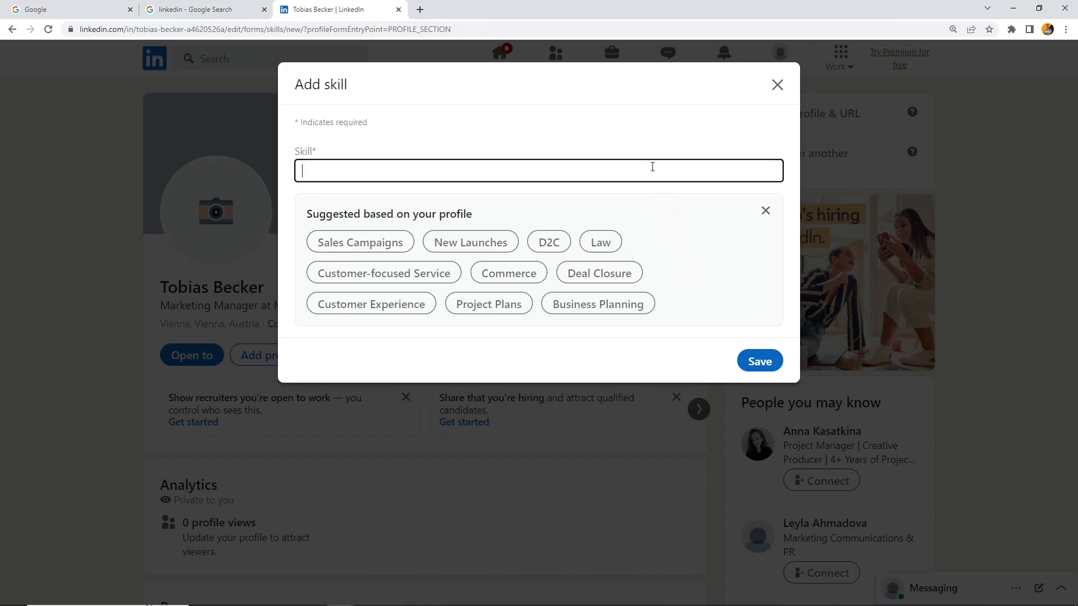
{"action": "type", "text": "Canva"}
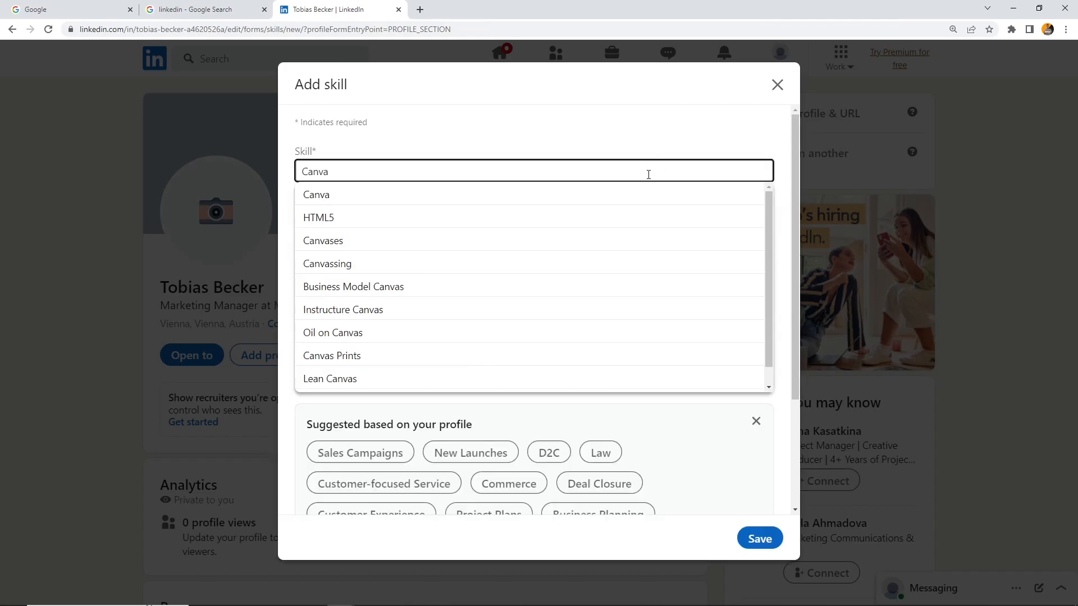
{"action": "left_click", "coordinate": [316, 194]}
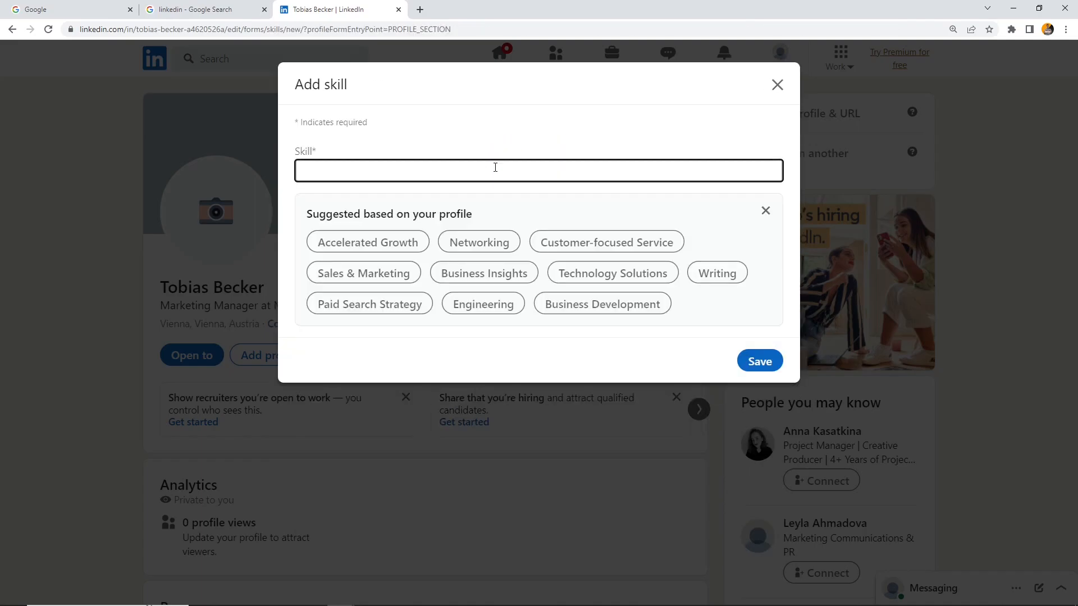
{"action": "type", "text": "Comm"}
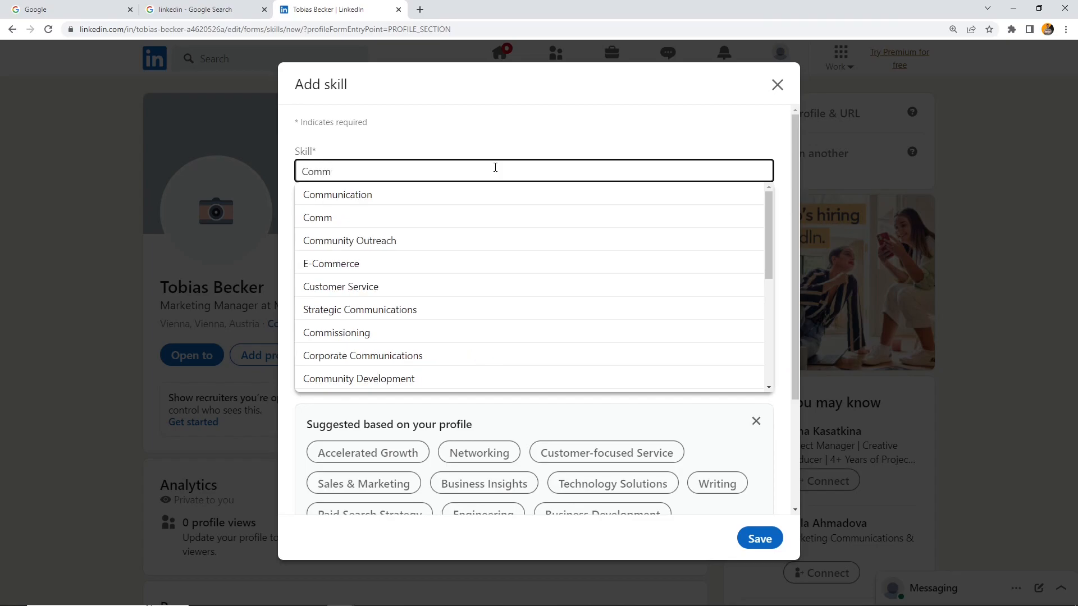
{"action": "left_click", "coordinate": [336, 195]}
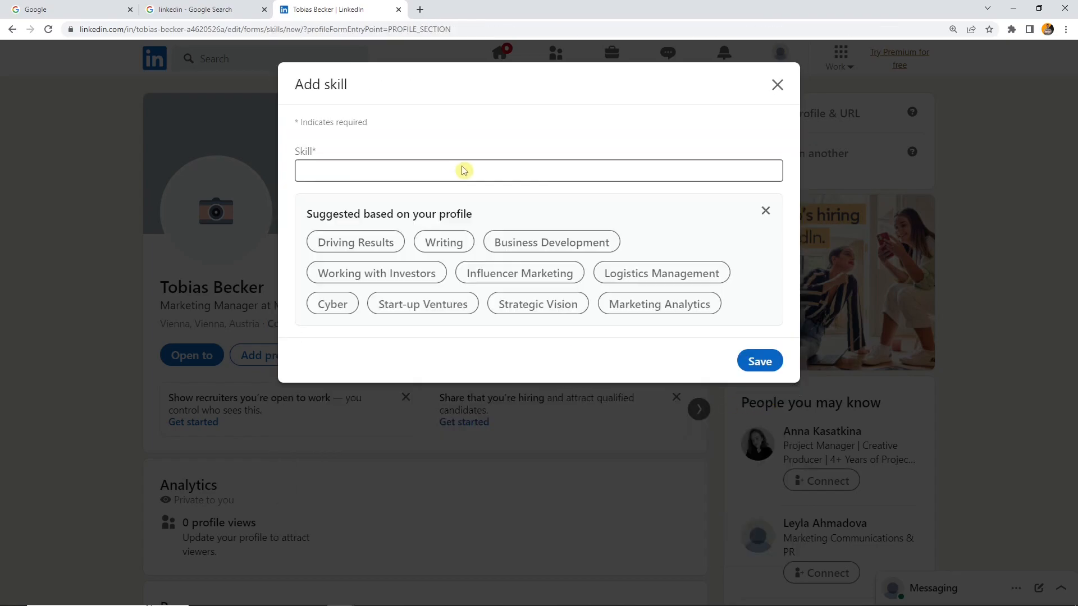
{"action": "type", "text": "Leader"}
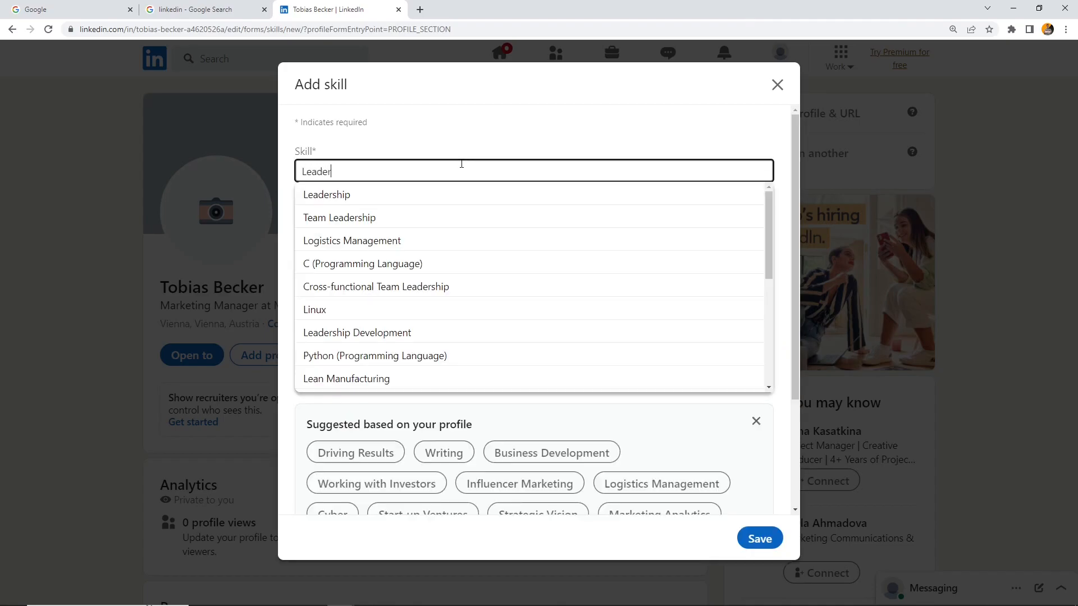
{"action": "left_click", "coordinate": [326, 194]}
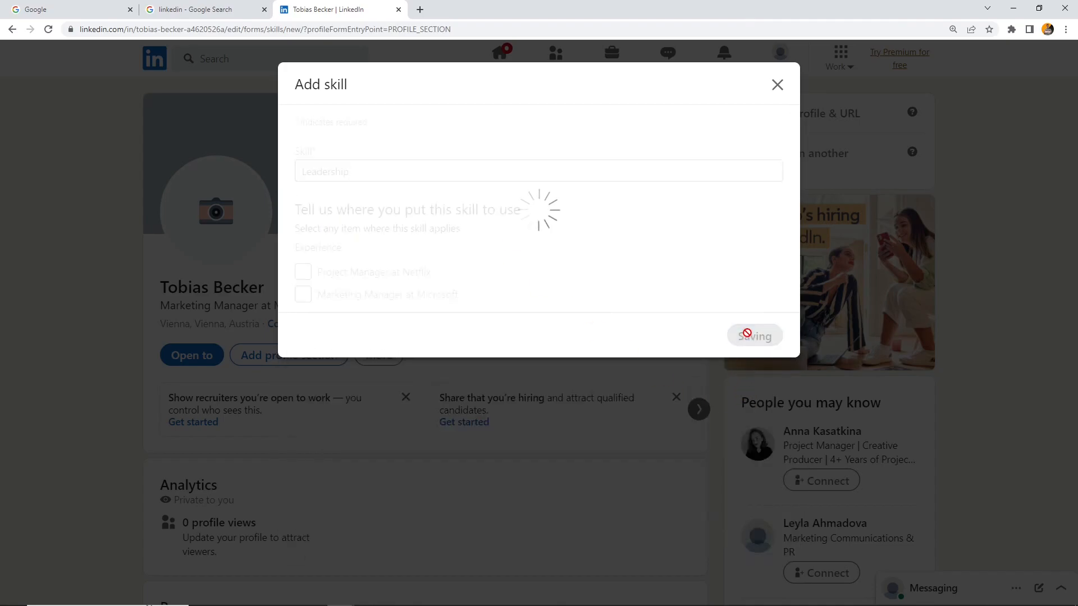
Add Project Management as a profile skill and save it.
{"action": "left_click", "coordinate": [754, 336]}
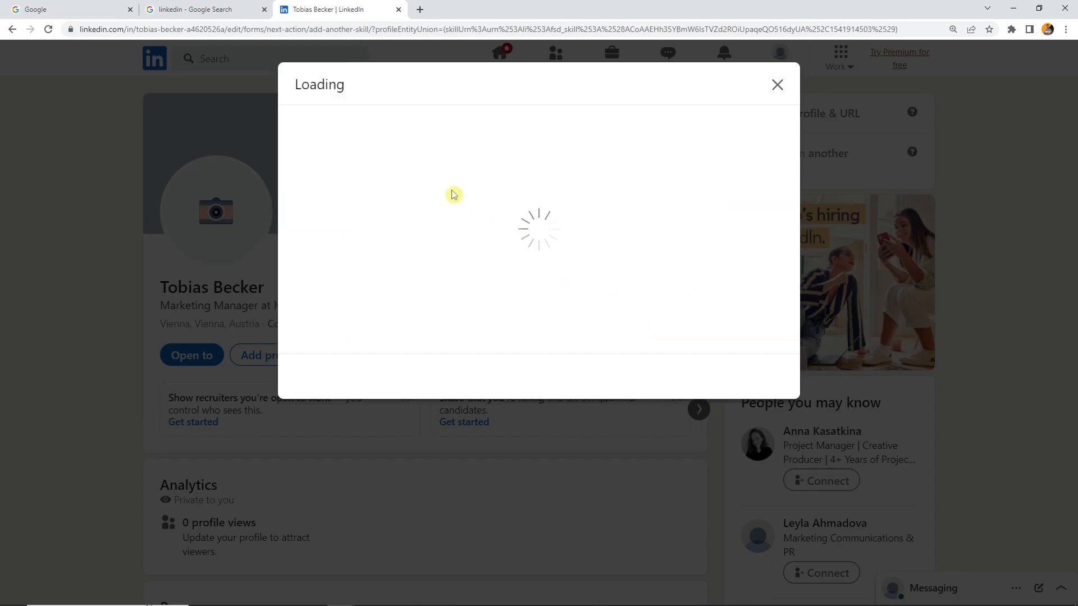
{"action": "type", "text": "Proe"}
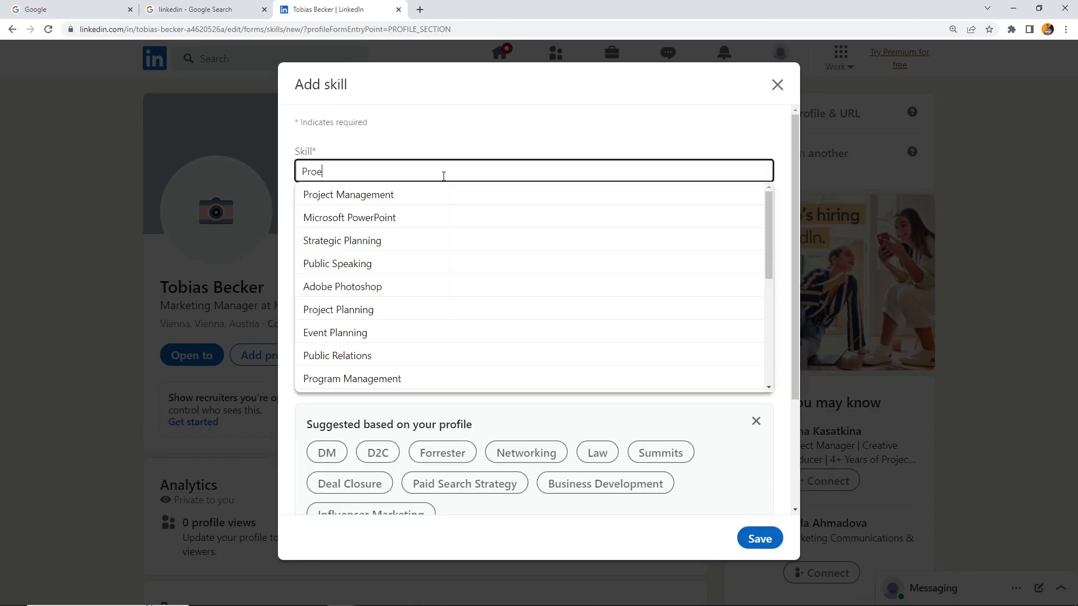
{"action": "left_click", "coordinate": [348, 195]}
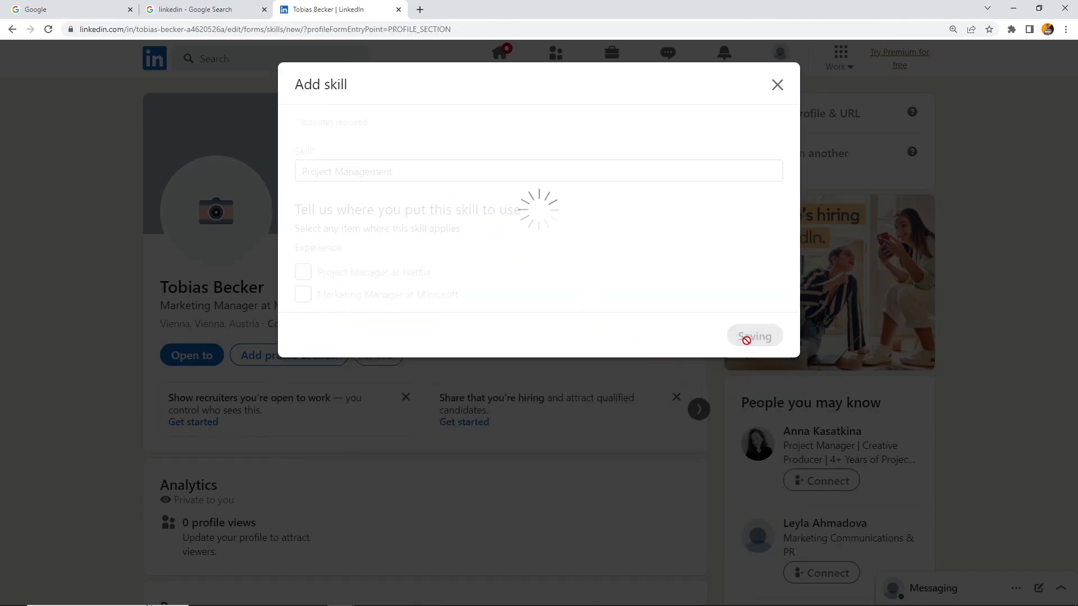
{"action": "left_click", "coordinate": [755, 336]}
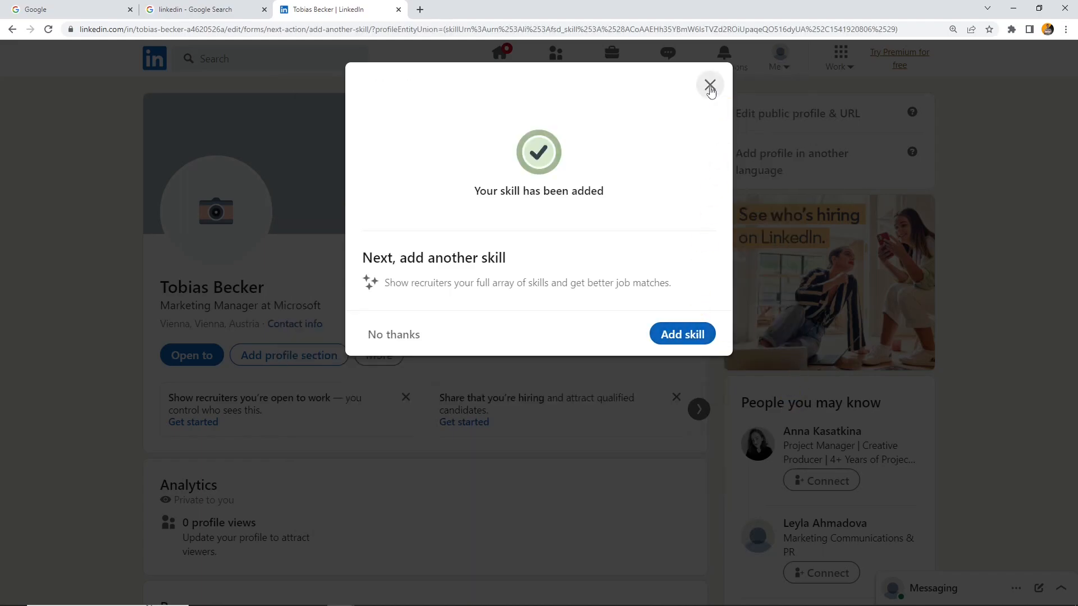
Close the skill-added confirmation and scroll to the Skills section listing 11 skills.
{"action": "left_click", "coordinate": [709, 84]}
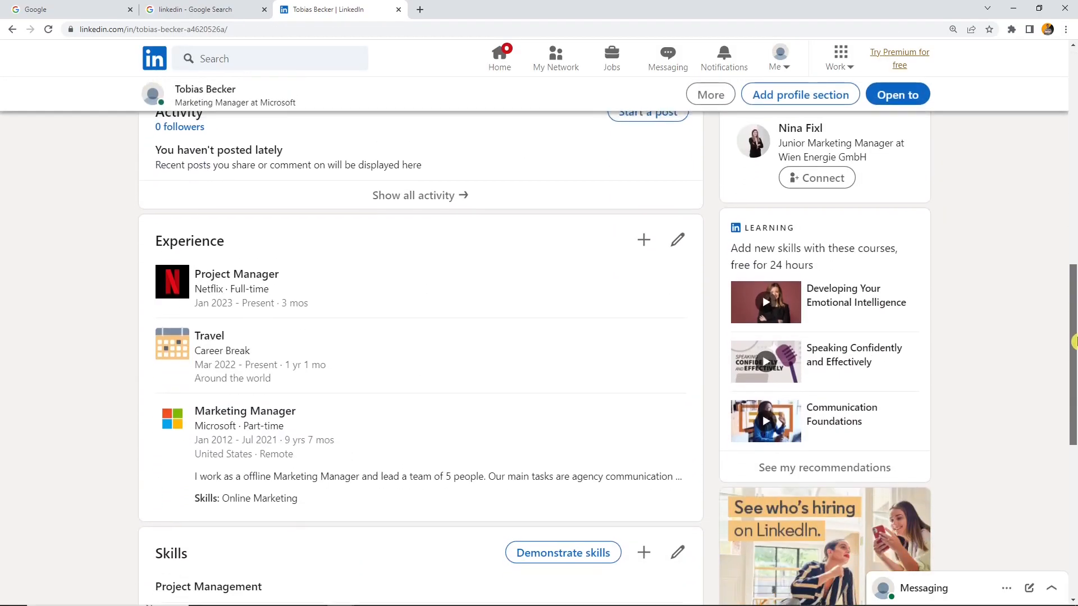
{"action": "scroll", "scroll_direction": "down", "scroll_amount": 3}
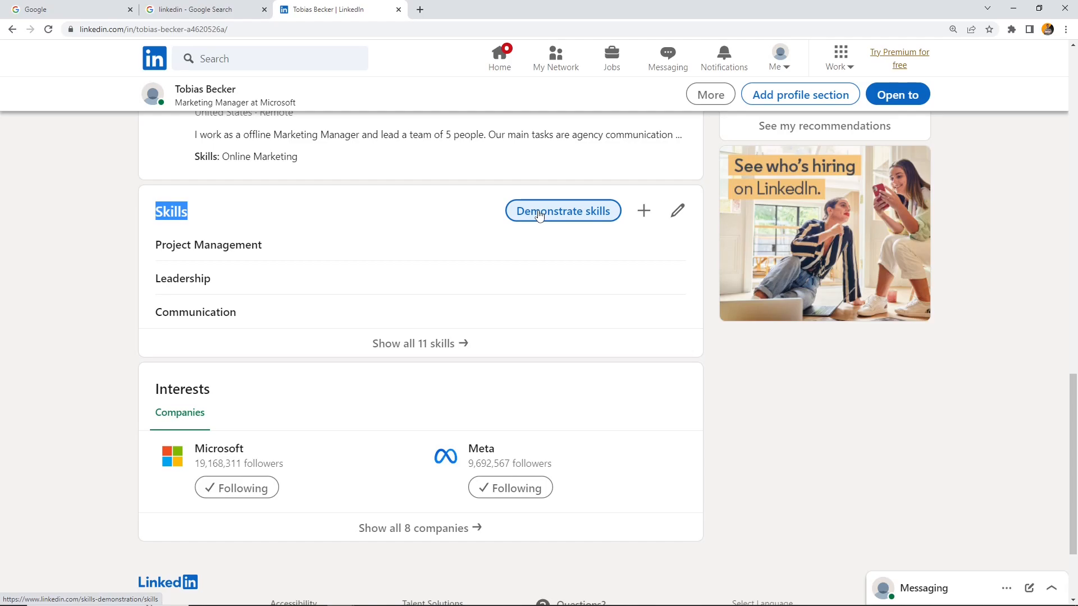
{"action": "mouse_move", "coordinate": [678, 211]}
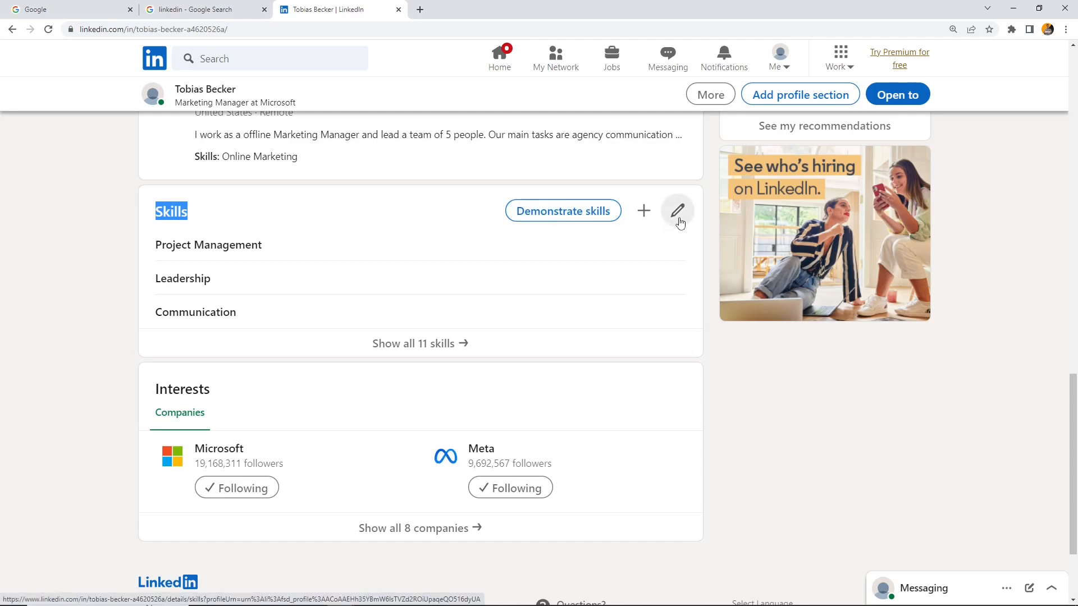
{"action": "left_click", "coordinate": [677, 210]}
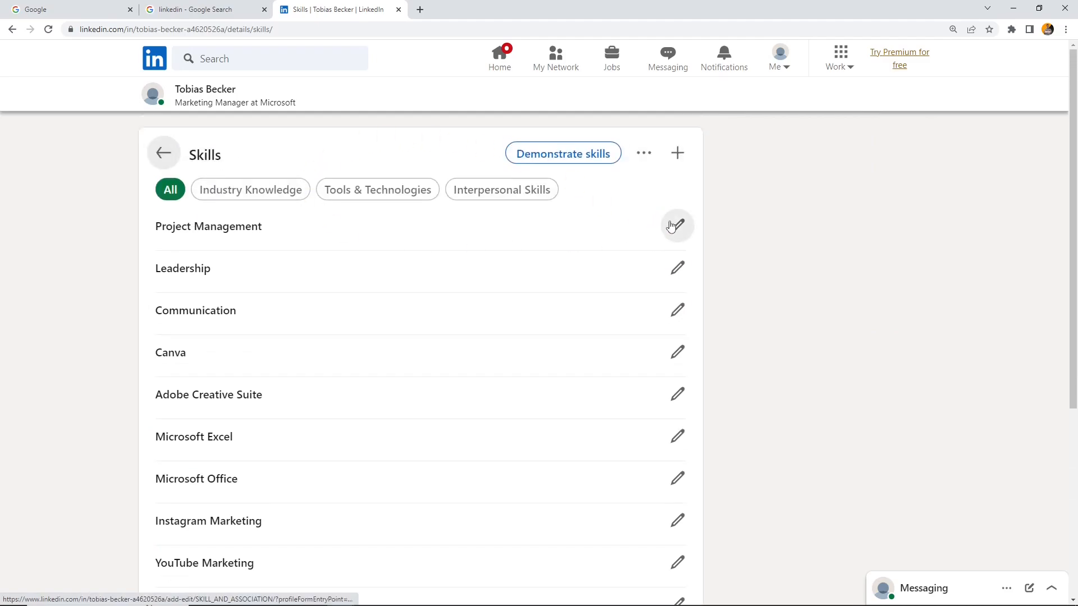
{"action": "scroll", "scroll_direction": "down", "scroll_amount": 3}
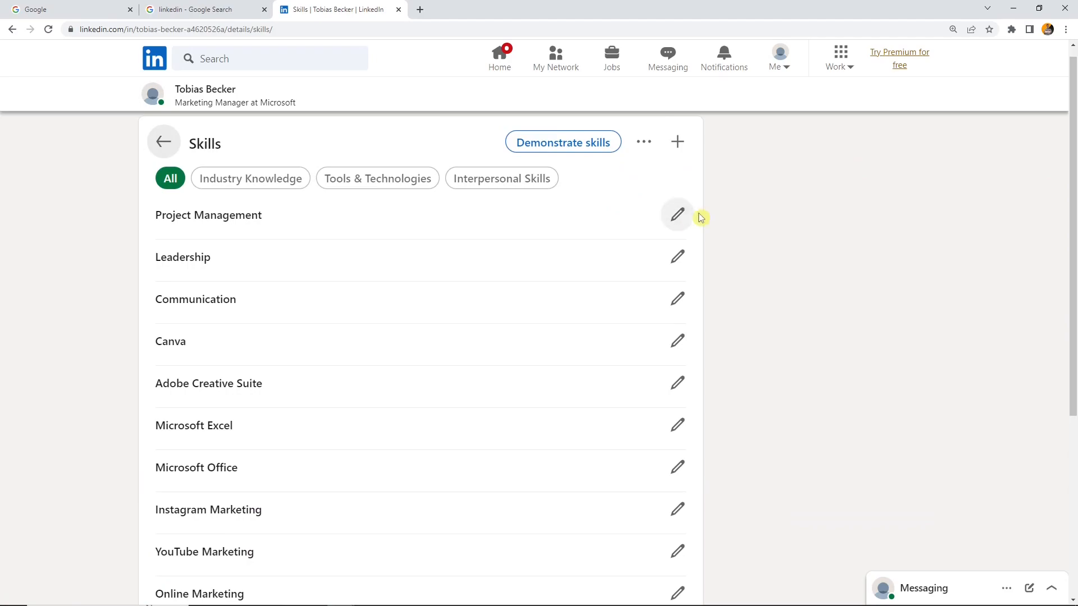
{"action": "scroll", "scroll_direction": "down", "scroll_amount": 3}
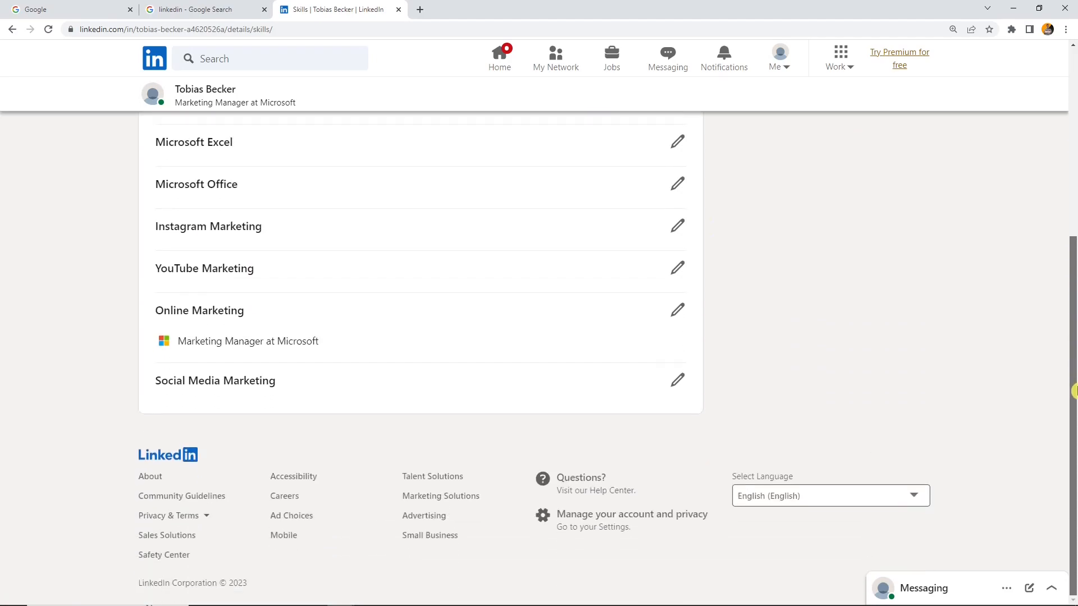
{"action": "mouse_move", "coordinate": [162, 322]}
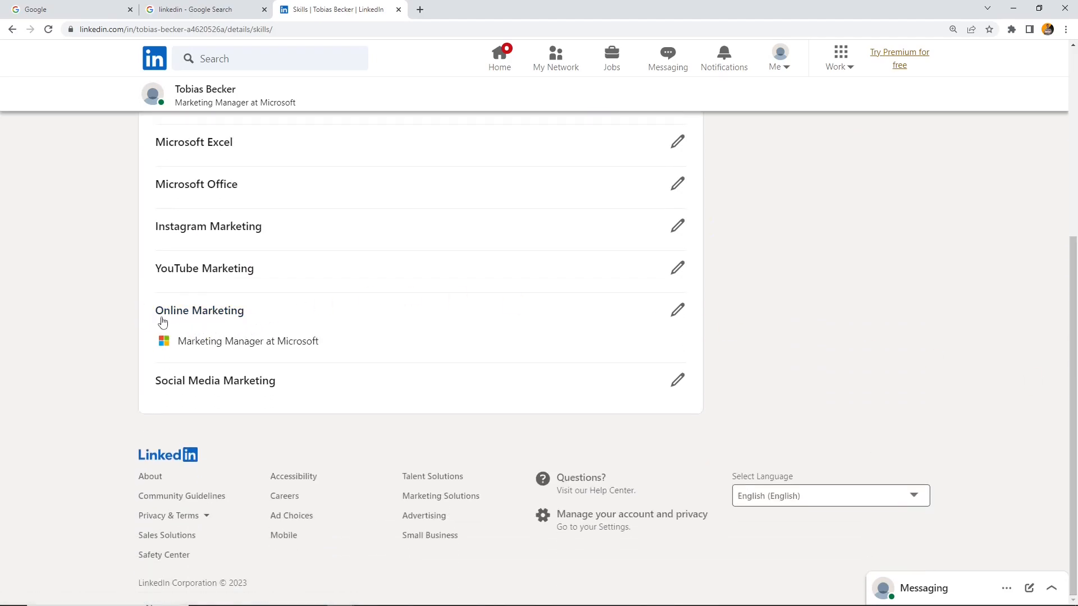
{"action": "mouse_move", "coordinate": [323, 343]}
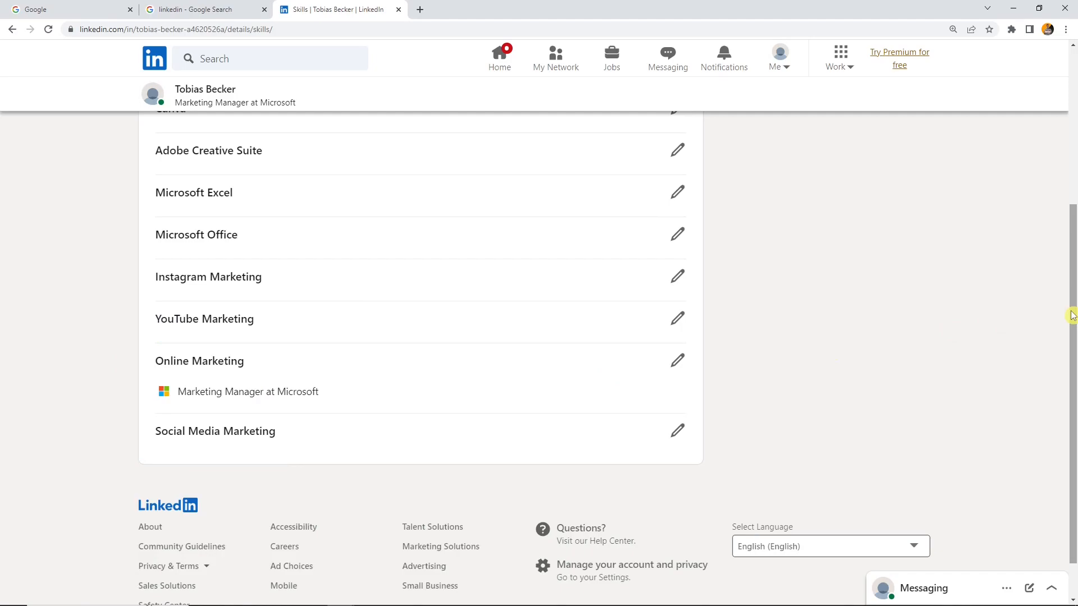
{"action": "mouse_move", "coordinate": [1070, 307]}
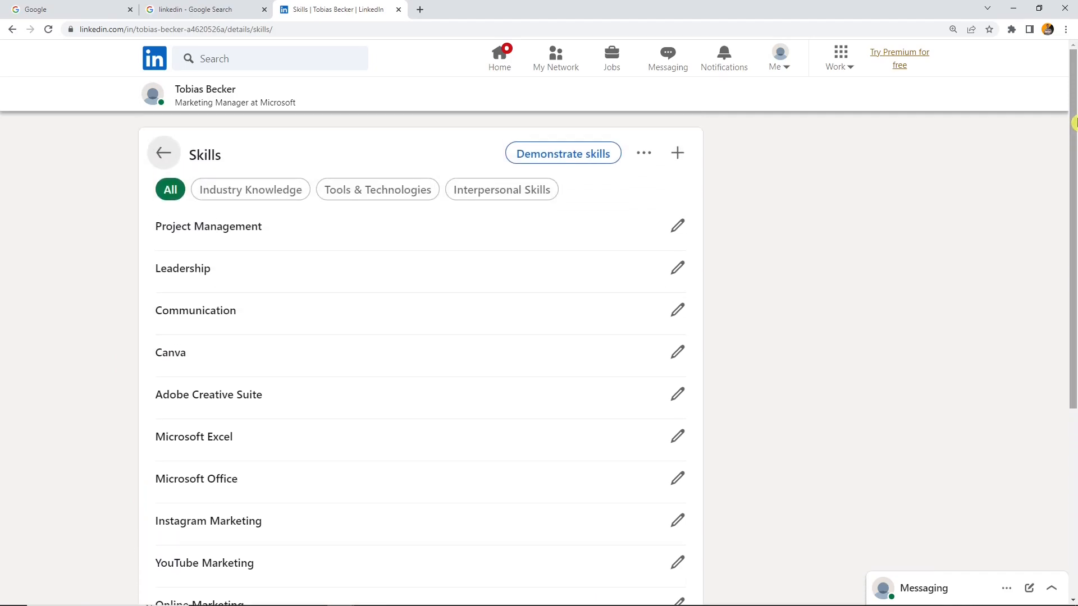
Reorder skills so Adobe Creative Suite, Leadership and the marketing skills follow Project Management.
{"action": "left_click", "coordinate": [643, 153]}
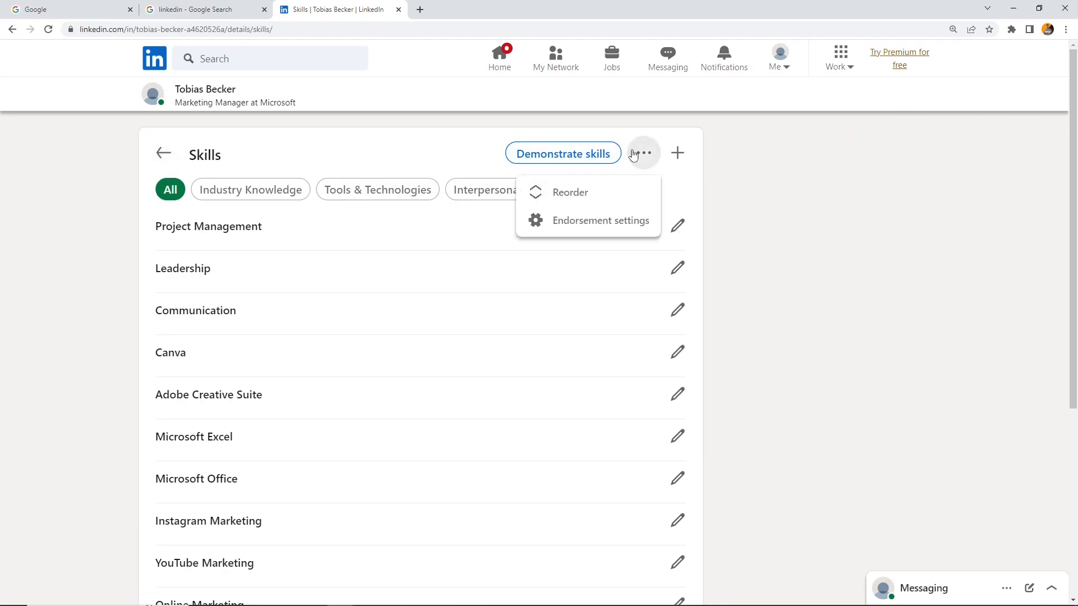
{"action": "mouse_move", "coordinate": [569, 192]}
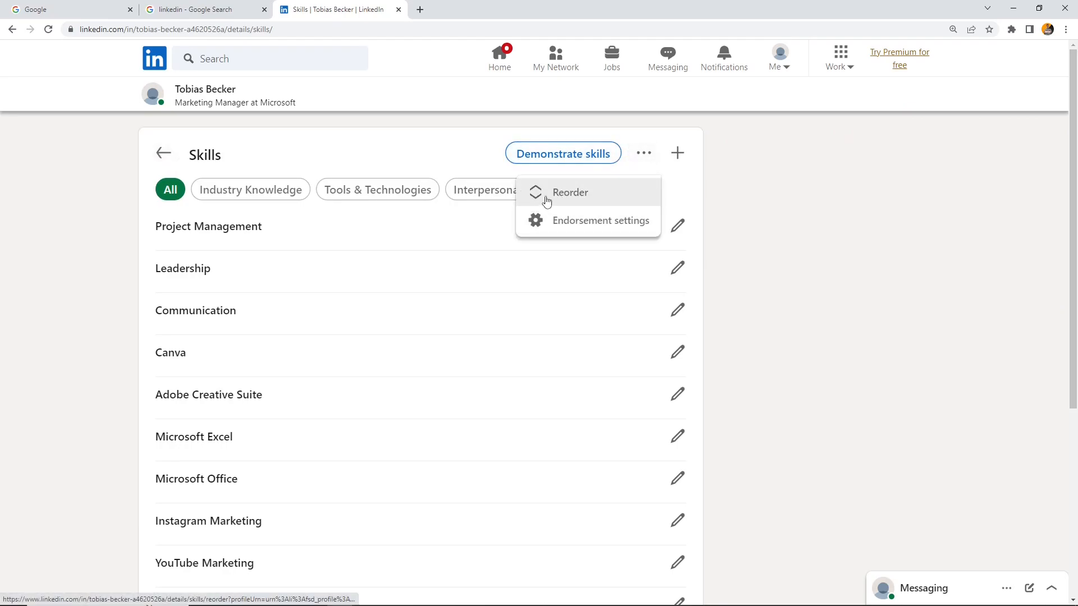
{"action": "left_click", "coordinate": [568, 192]}
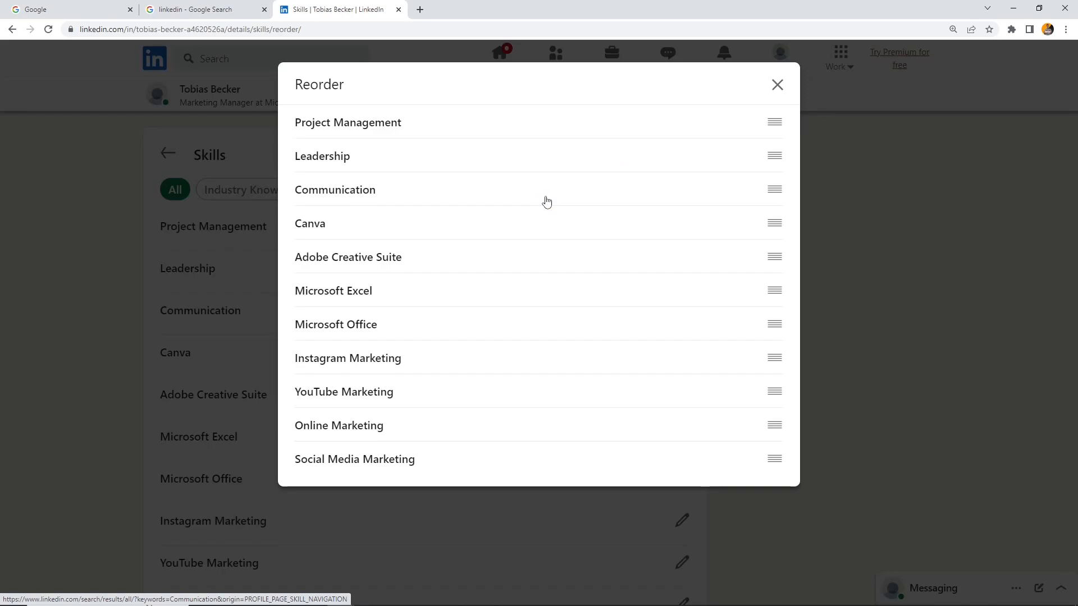
{"action": "mouse_move", "coordinate": [602, 311]}
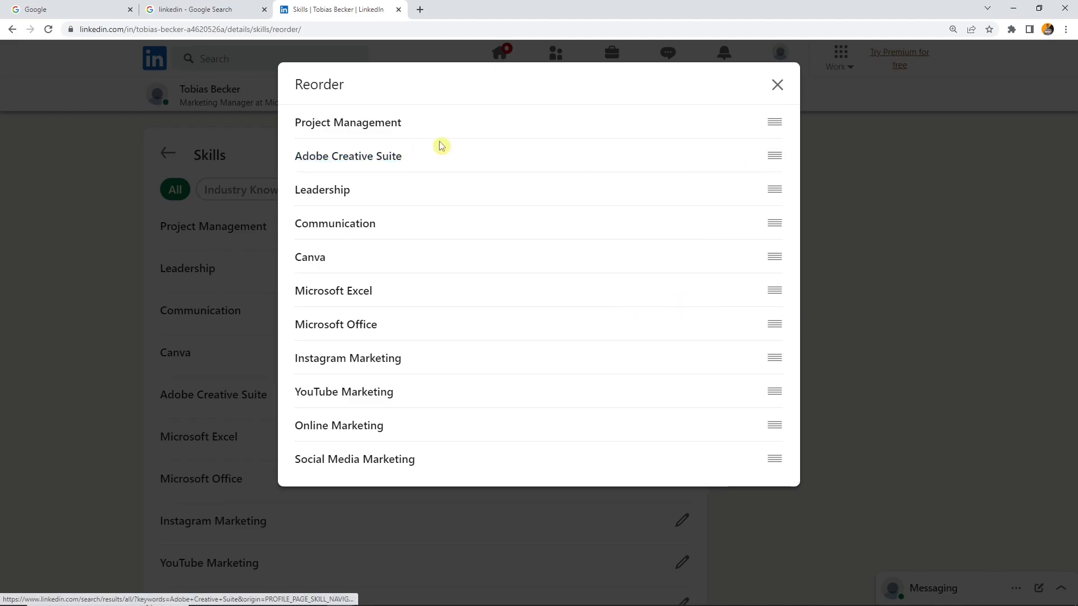
{"action": "left_click_drag", "start_coordinate": [773, 222], "coordinate": [774, 192]}
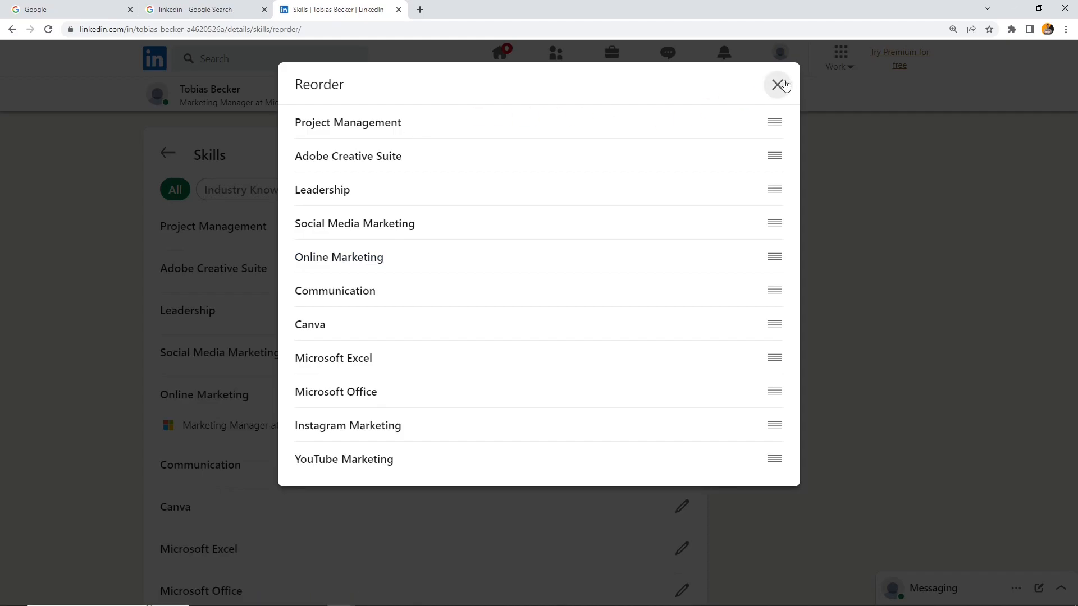
Finish reordering, browse Industry Knowledge, Tools & Technologies and Interpersonal Skills categories, then show all skills.
{"action": "left_click", "coordinate": [777, 84]}
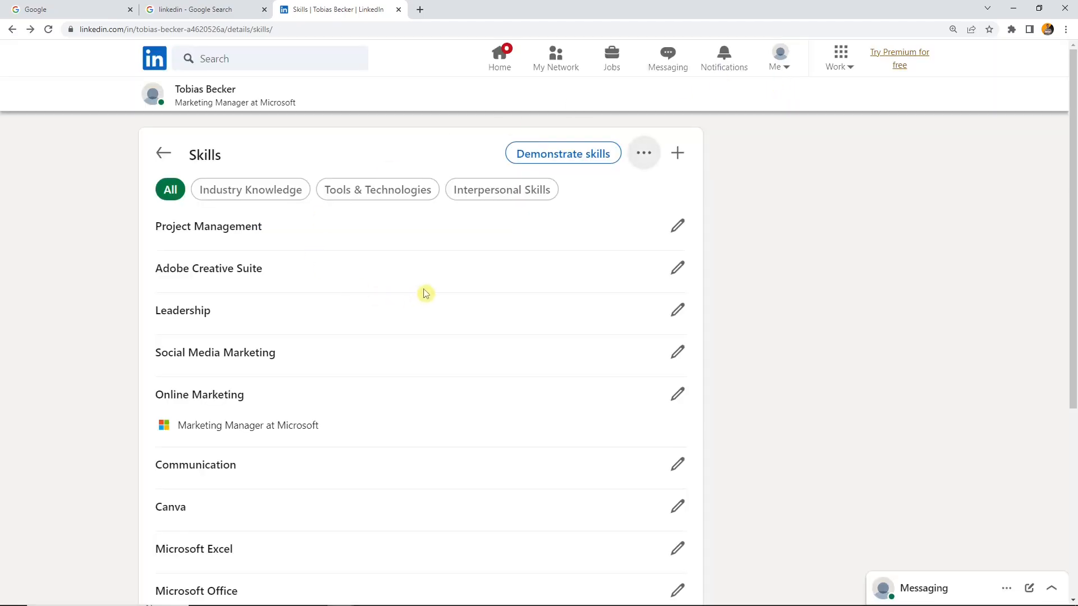
{"action": "mouse_move", "coordinate": [337, 261]}
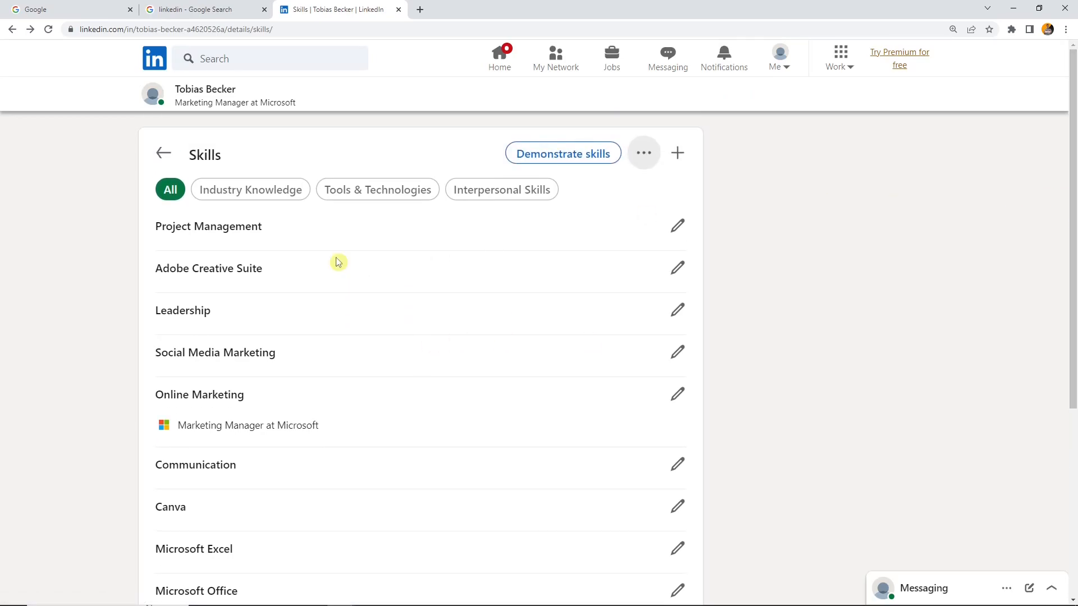
{"action": "left_click", "coordinate": [250, 190]}
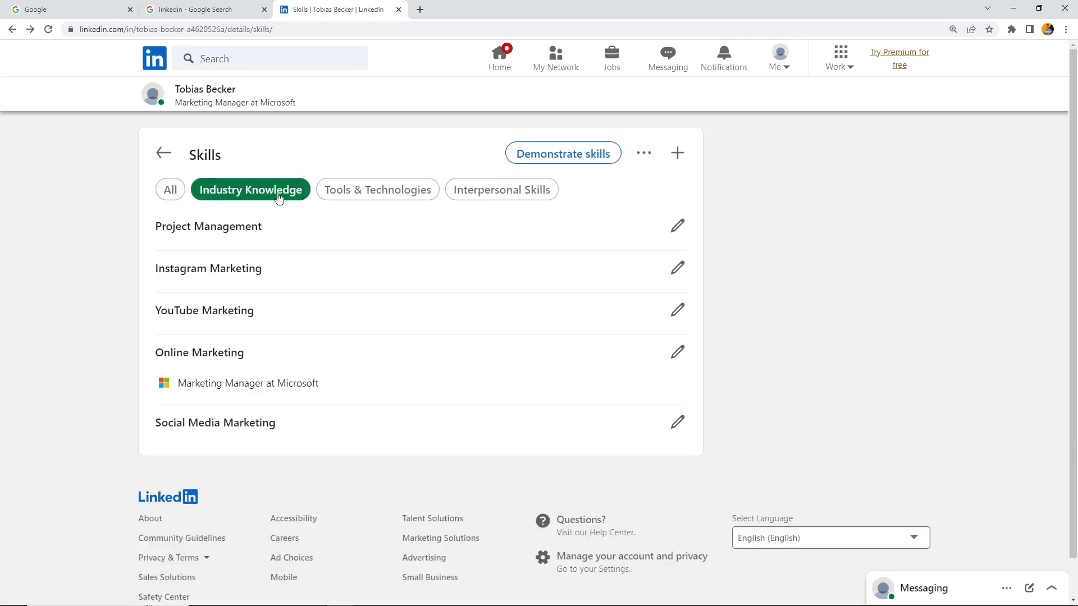
{"action": "mouse_move", "coordinate": [209, 226]}
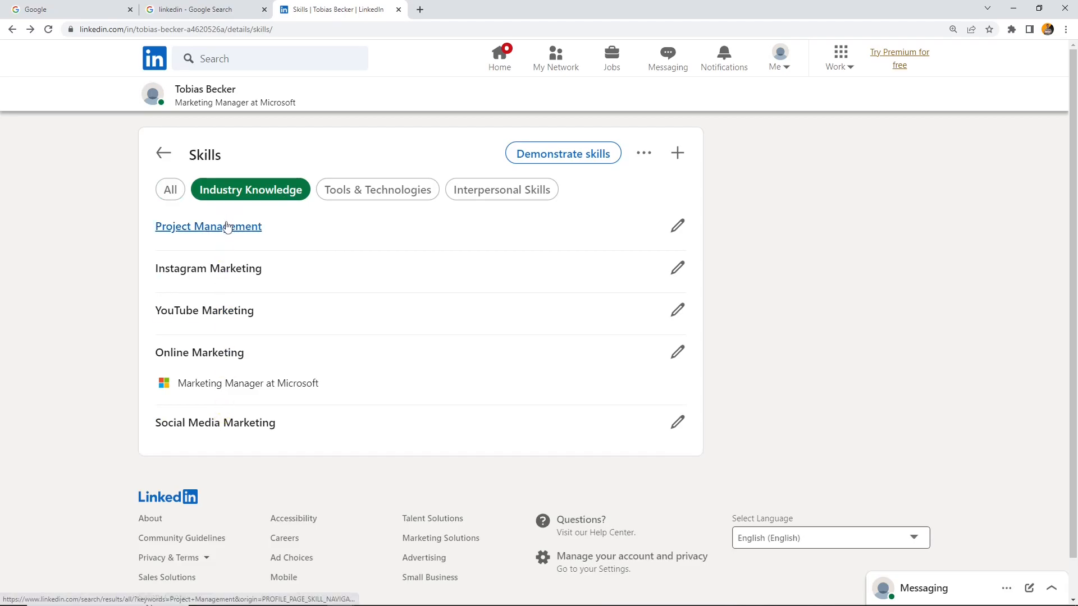
{"action": "left_click", "coordinate": [377, 189]}
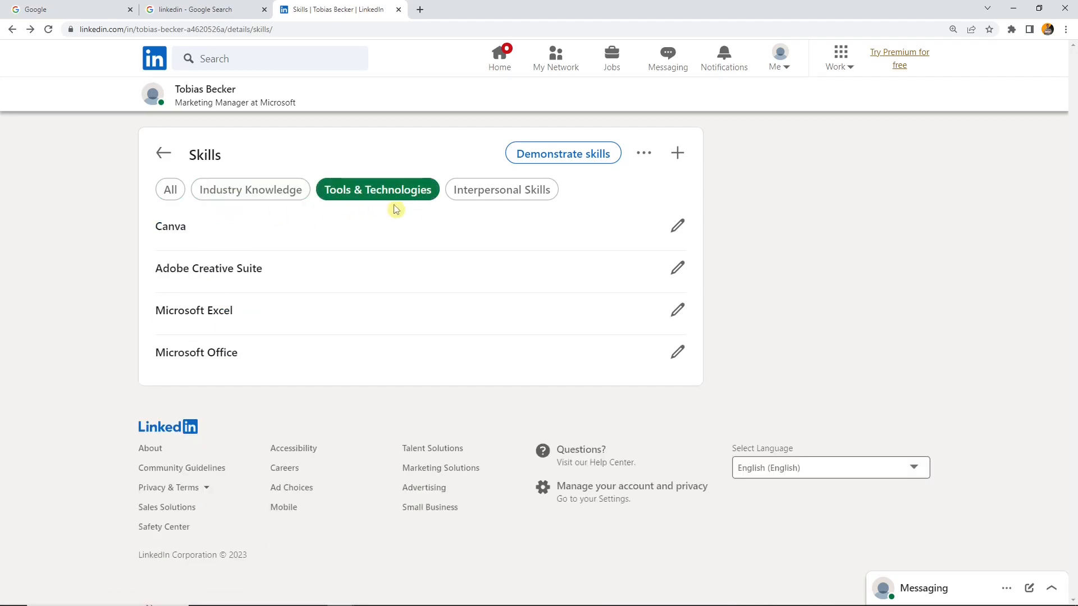
{"action": "left_click", "coordinate": [501, 188]}
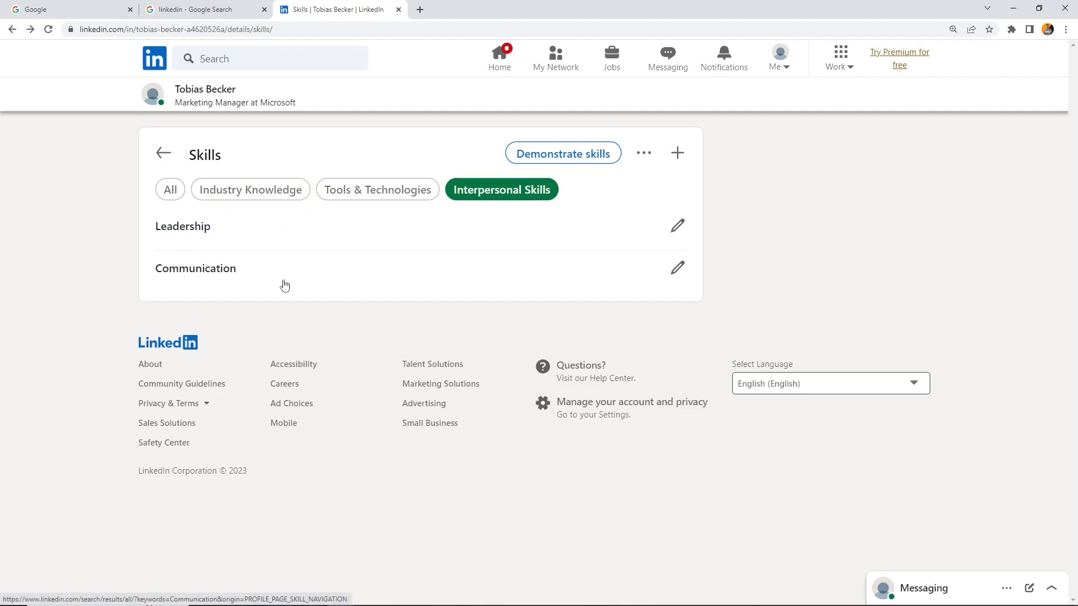
{"action": "left_click", "coordinate": [377, 189]}
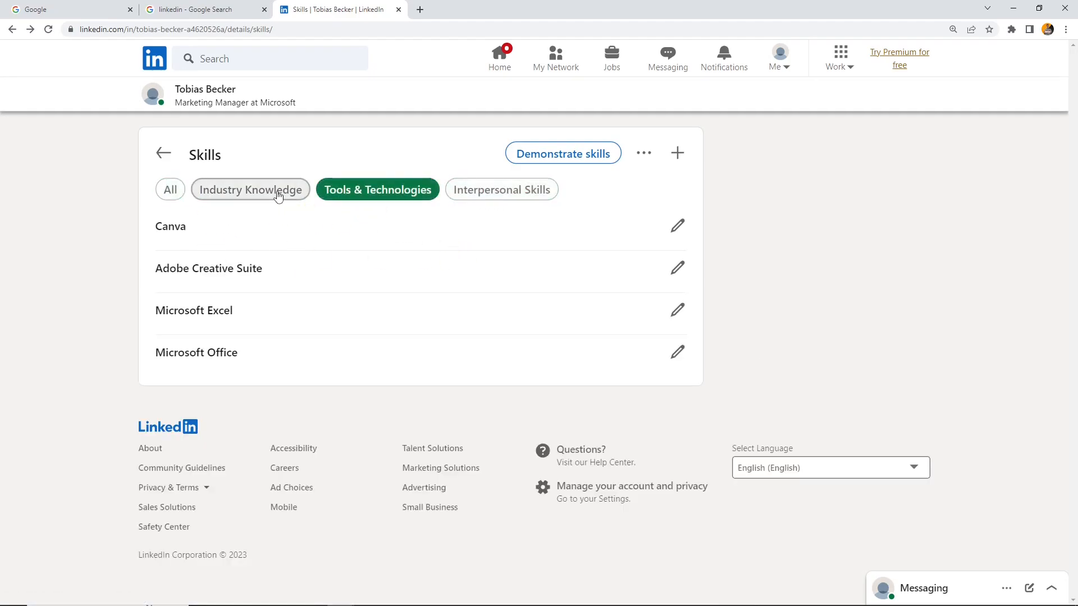
{"action": "left_click", "coordinate": [169, 189]}
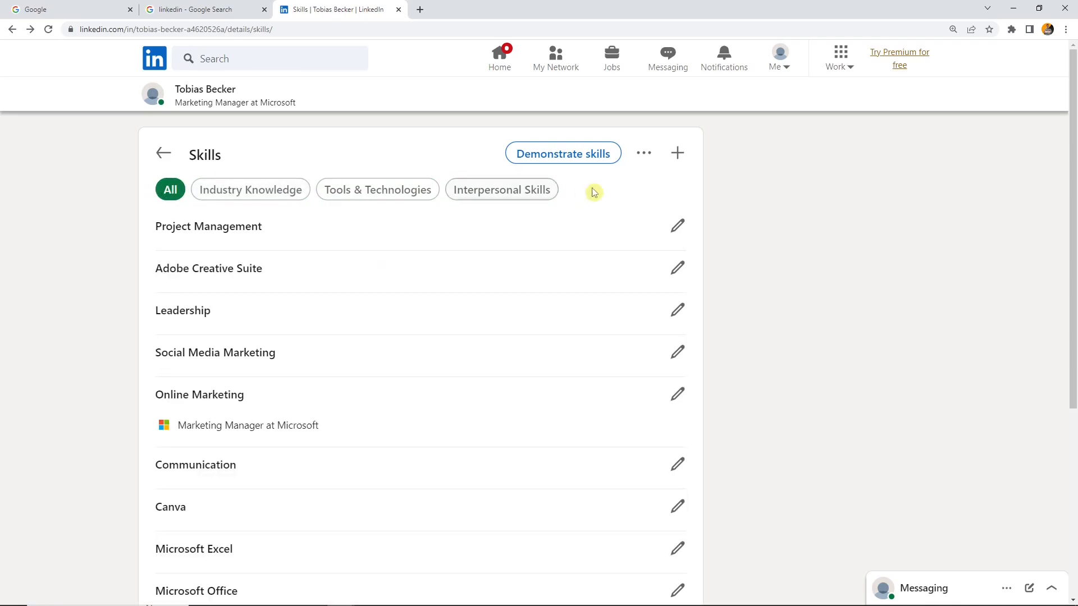
{"action": "left_click", "coordinate": [642, 153]}
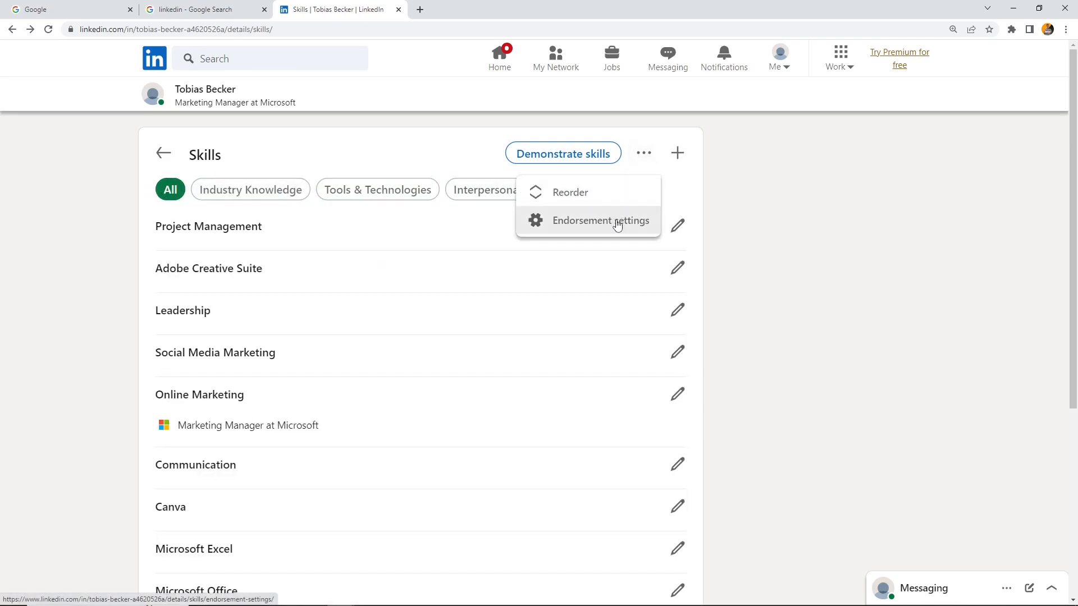
{"action": "left_click", "coordinate": [601, 221]}
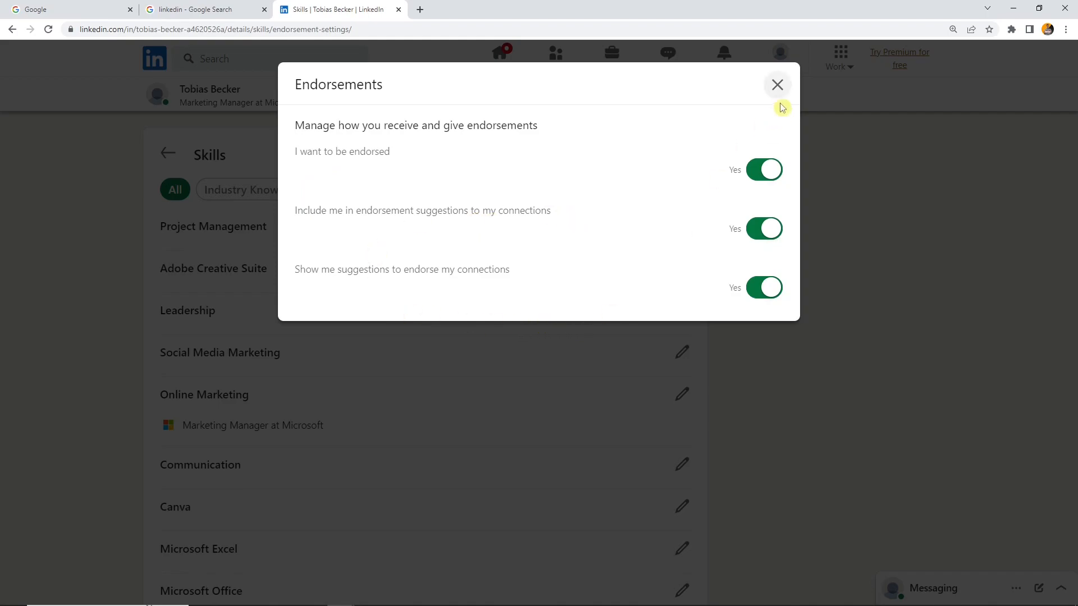
{"action": "left_click", "coordinate": [777, 84]}
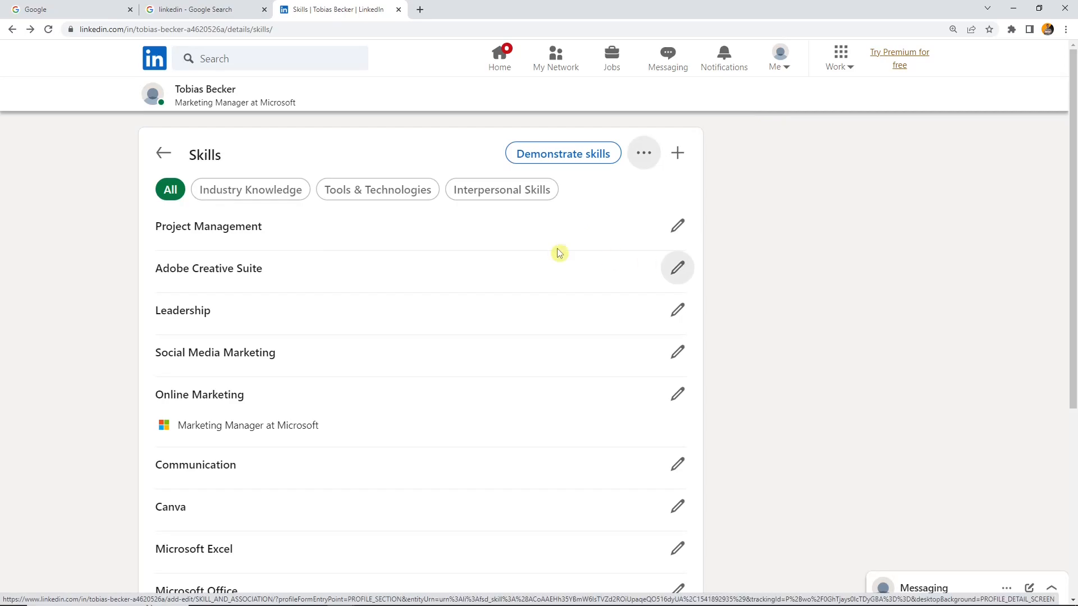
Return from Skills details to the main profile page and scroll toward Analytics.
{"action": "left_click", "coordinate": [164, 153]}
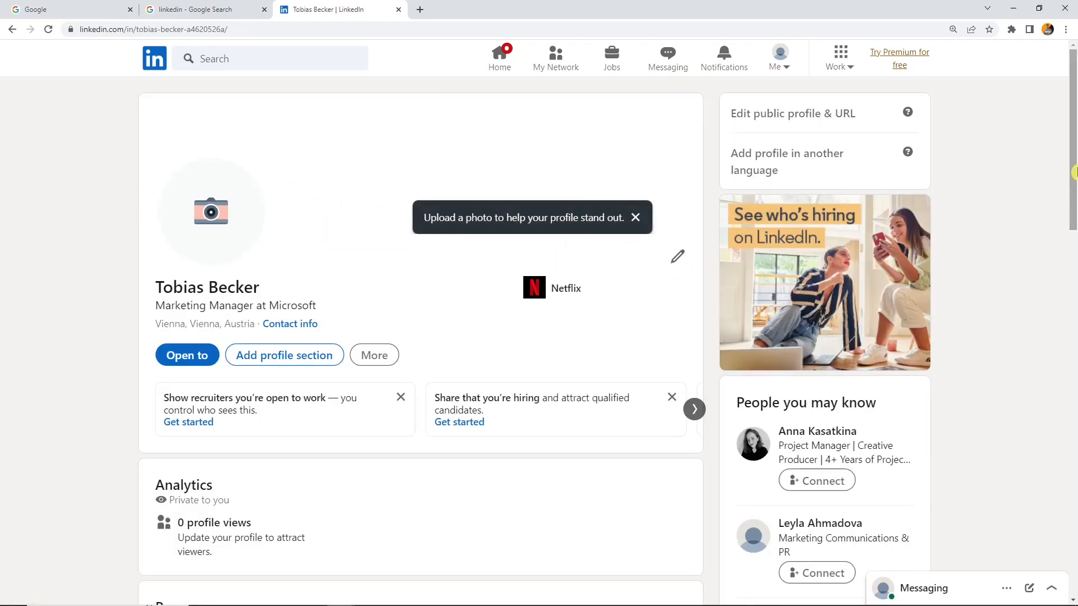
{"action": "scroll", "scroll_direction": "down", "scroll_amount": 3}
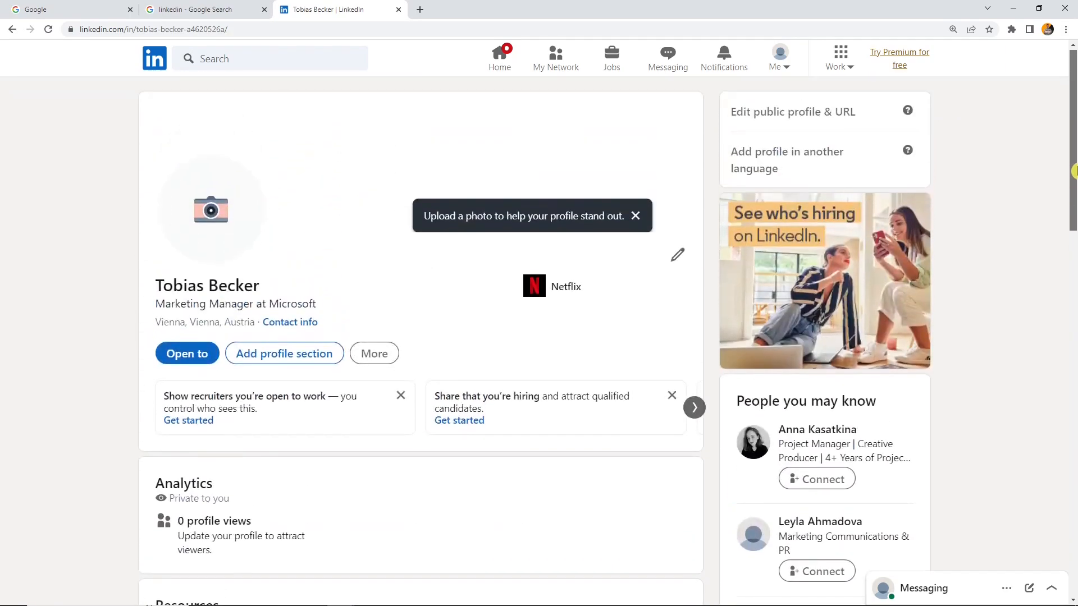
{"action": "scroll", "scroll_direction": "down", "scroll_amount": 3}
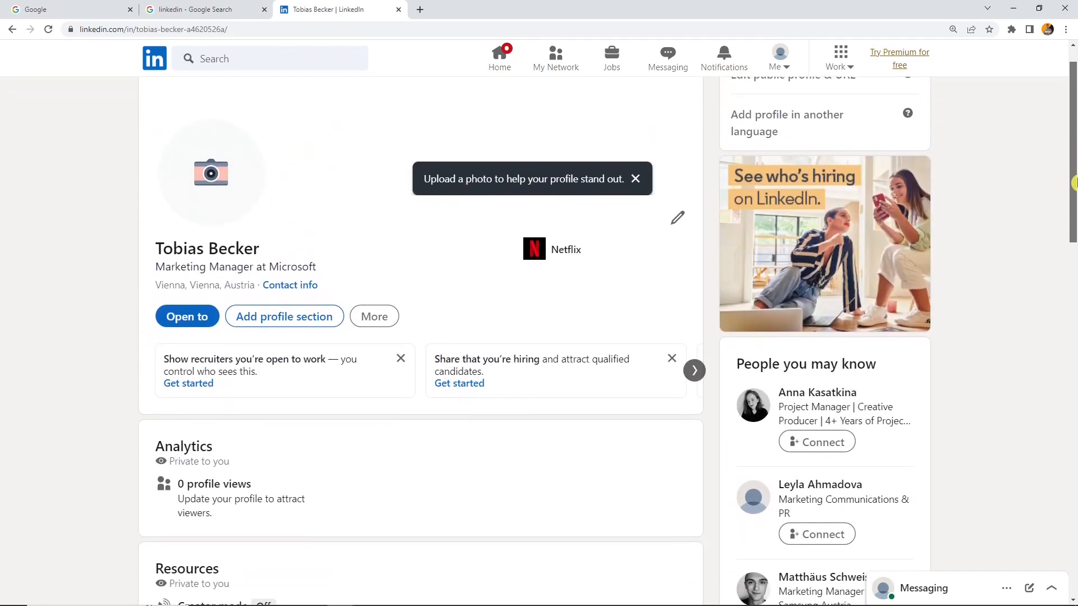